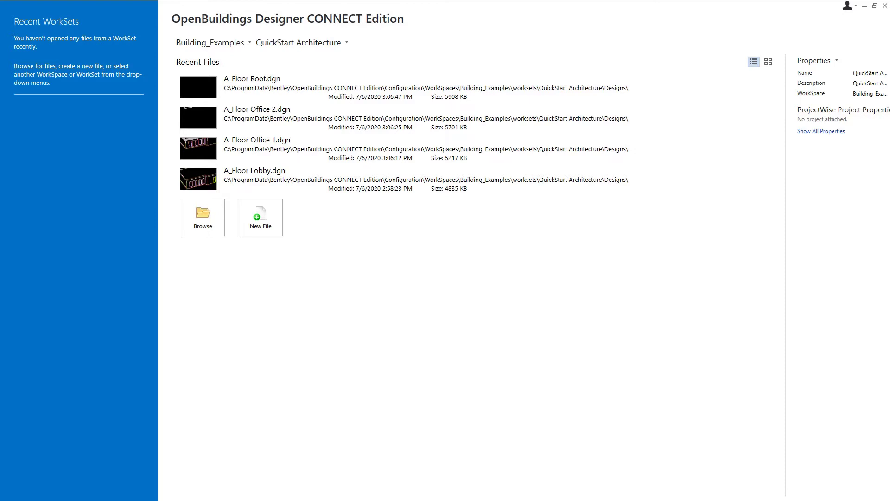
mouse_move(785, 272)
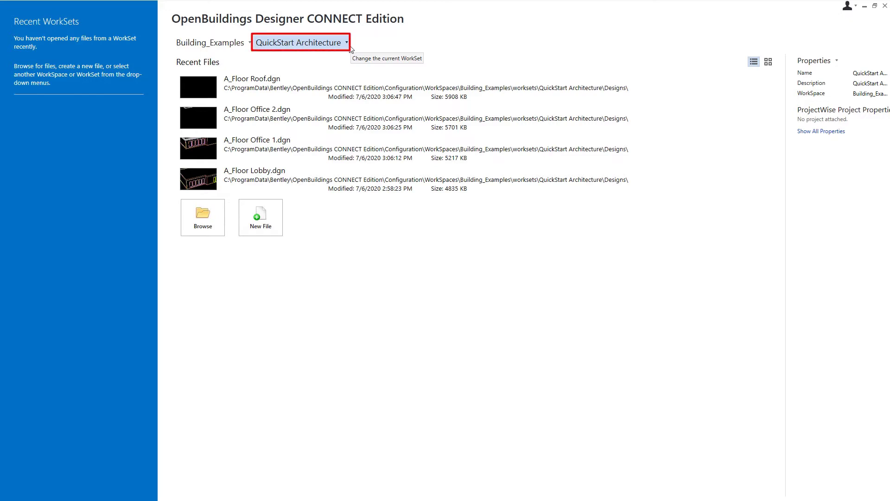
mouse_move(349, 48)
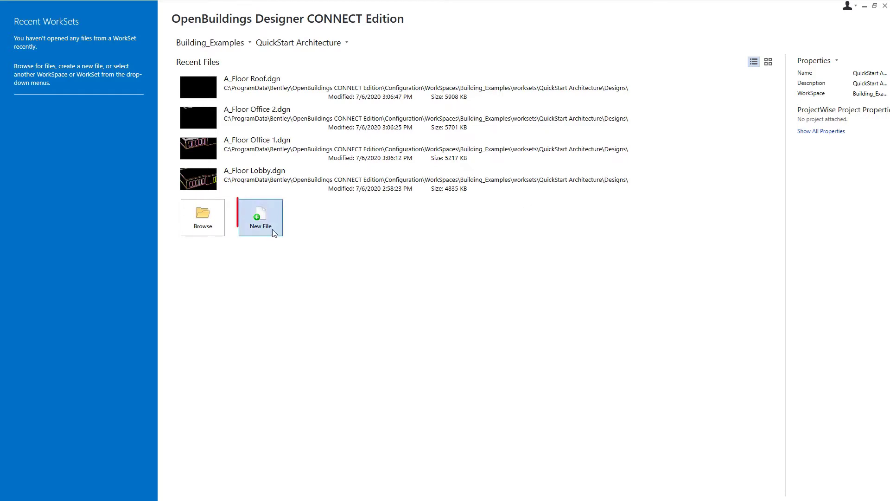
- Create and save a new design file named A_Core Lobby
click(260, 217)
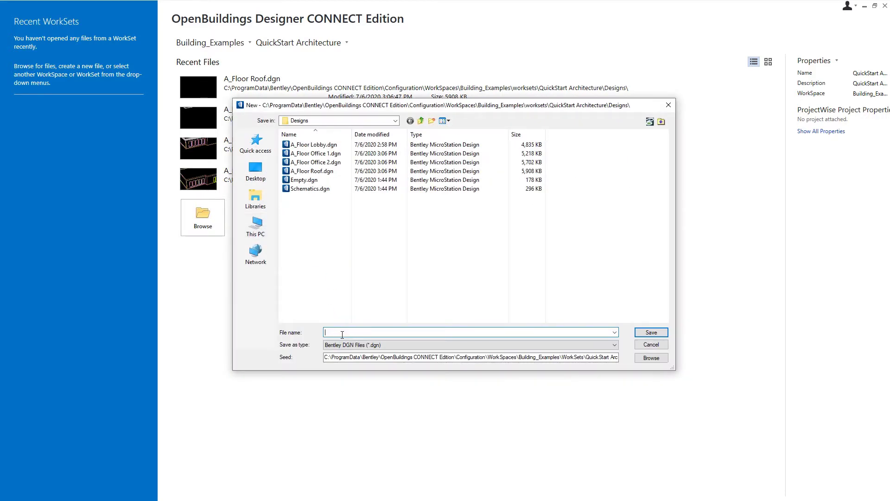
text(A_Core Lobby)
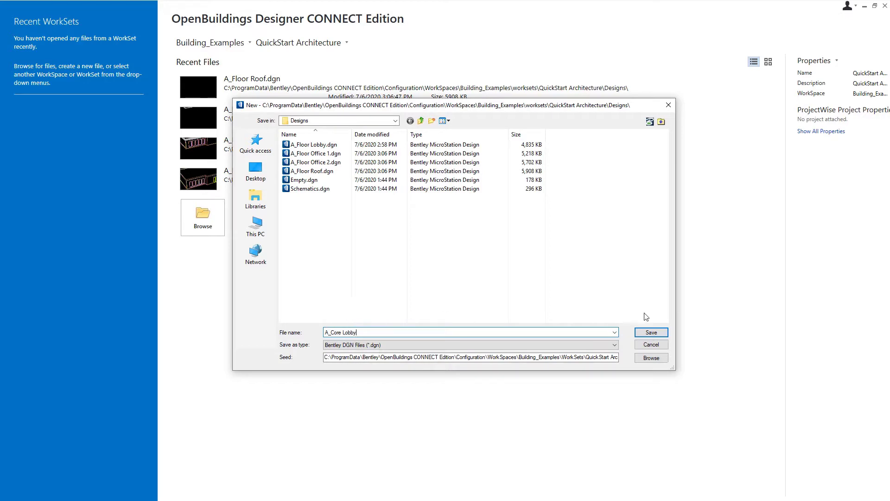
click(651, 333)
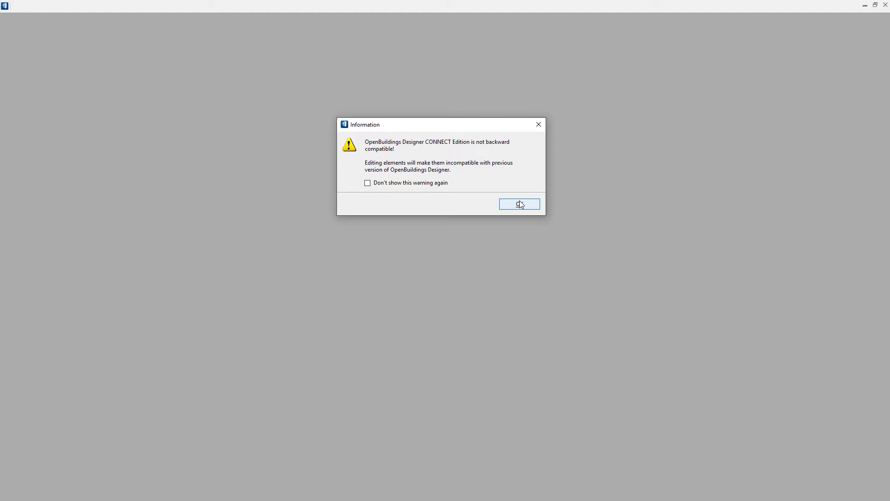
- Dismiss the backward-compatibility warning to open A_Core Lobby
click(519, 204)
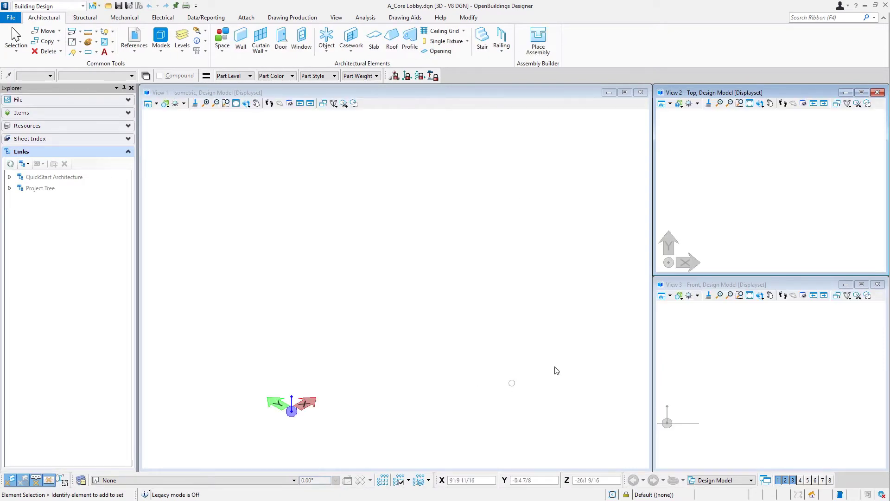
mouse_move(330, 271)
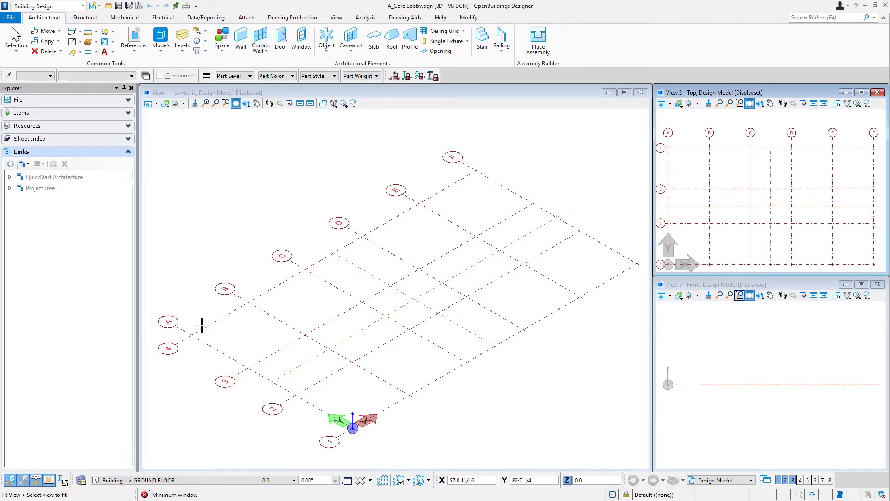
mouse_move(367, 370)
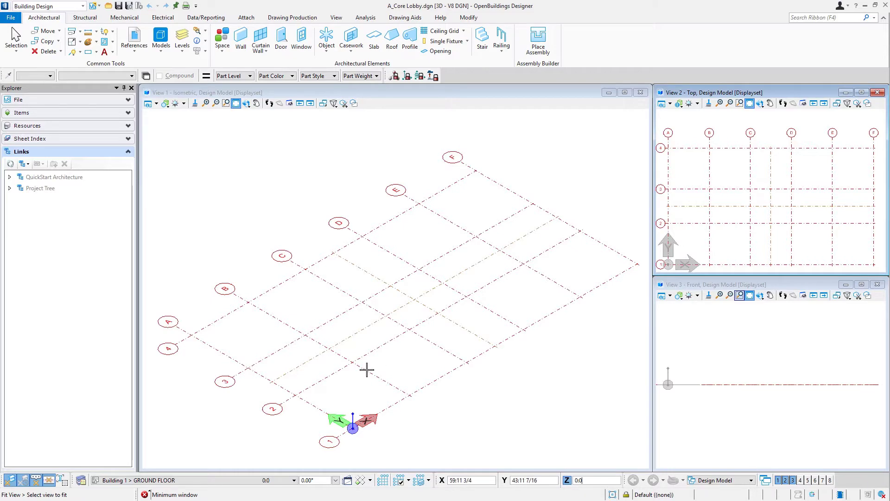
mouse_move(459, 256)
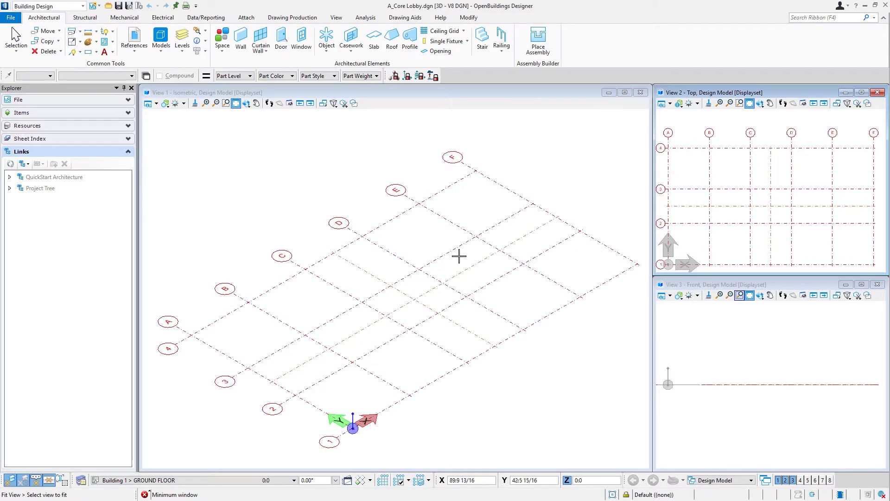
mouse_move(497, 268)
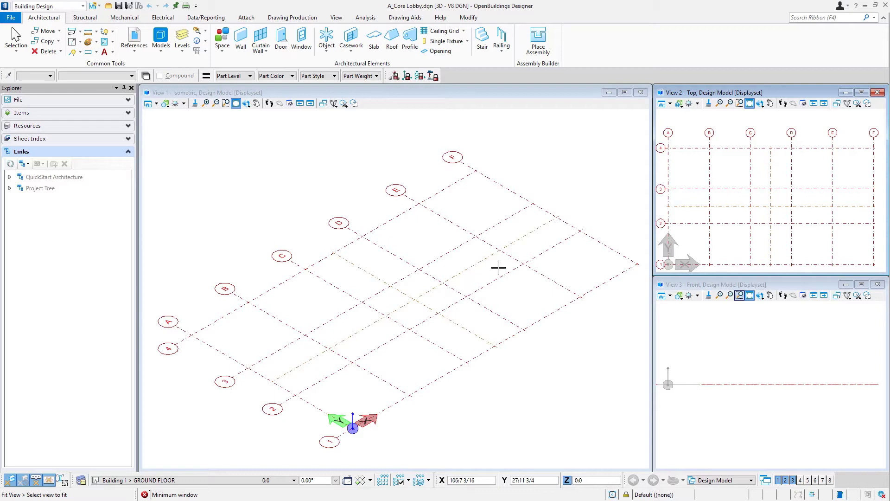
mouse_move(421, 312)
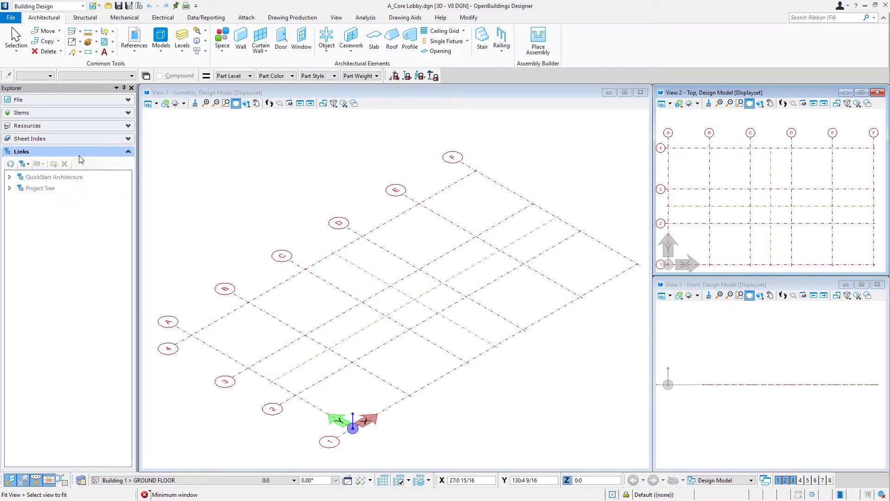
- Attach the _Core Layout design model from the Project Tree as a reference in the isometric view
click(9, 188)
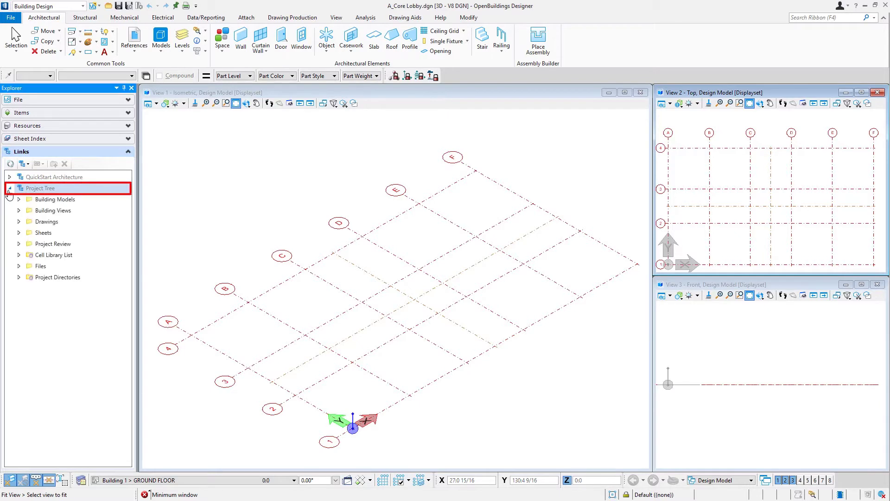
click(19, 199)
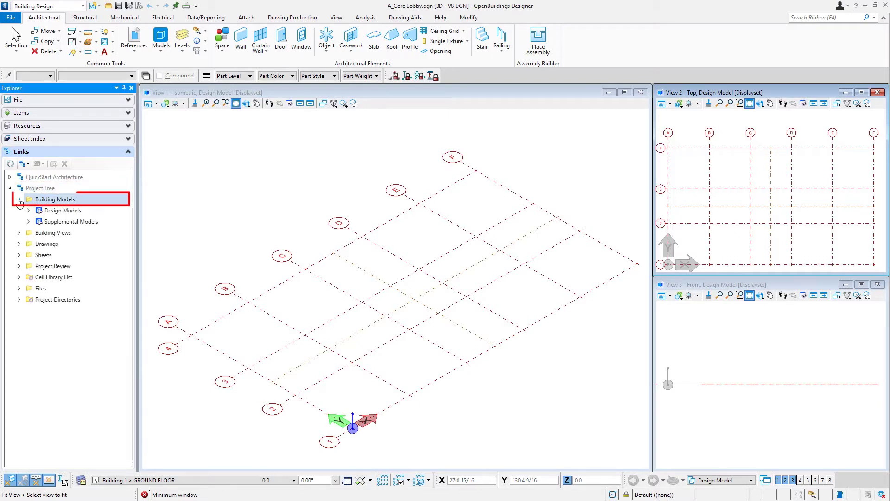
click(28, 210)
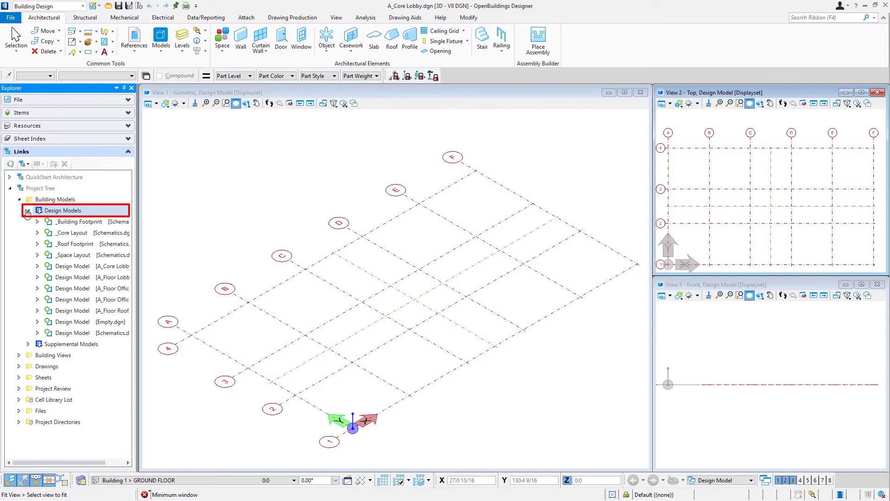
click(73, 255)
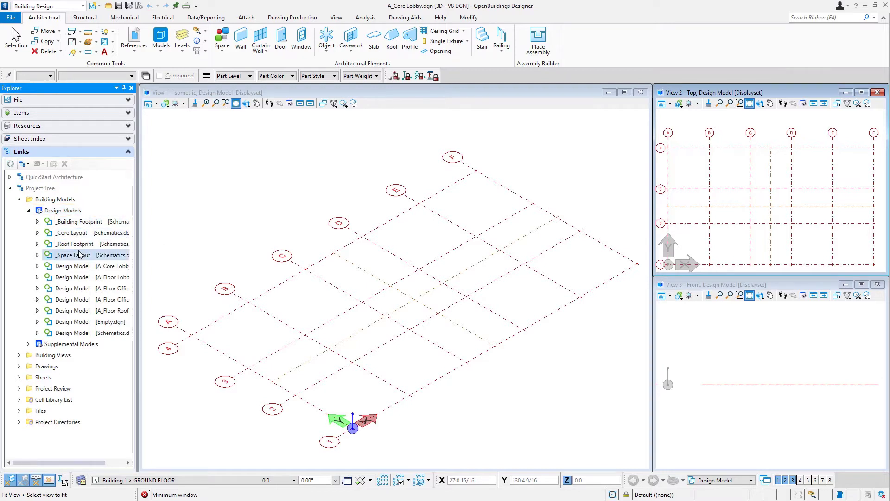
click(71, 233)
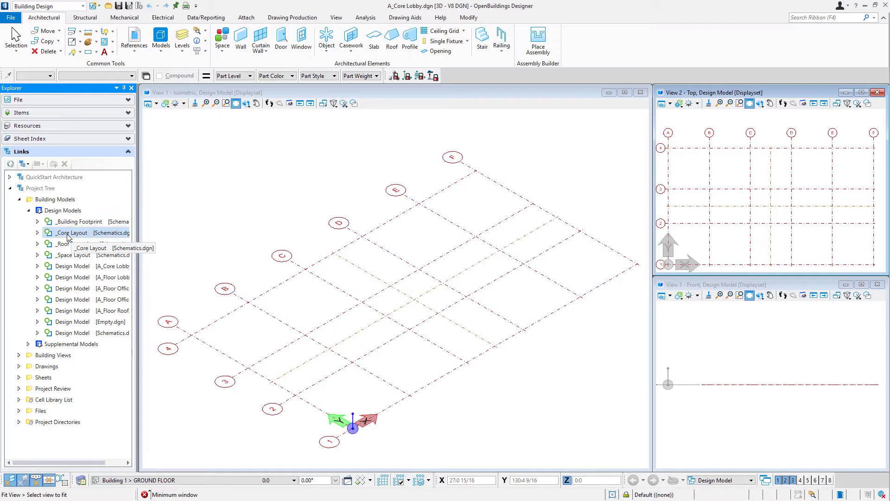
drag(71, 232, 233, 173)
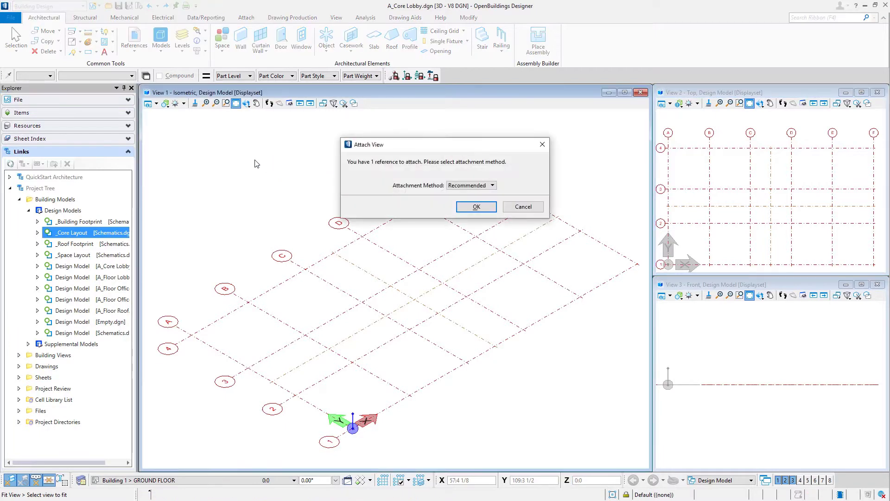
mouse_move(432, 195)
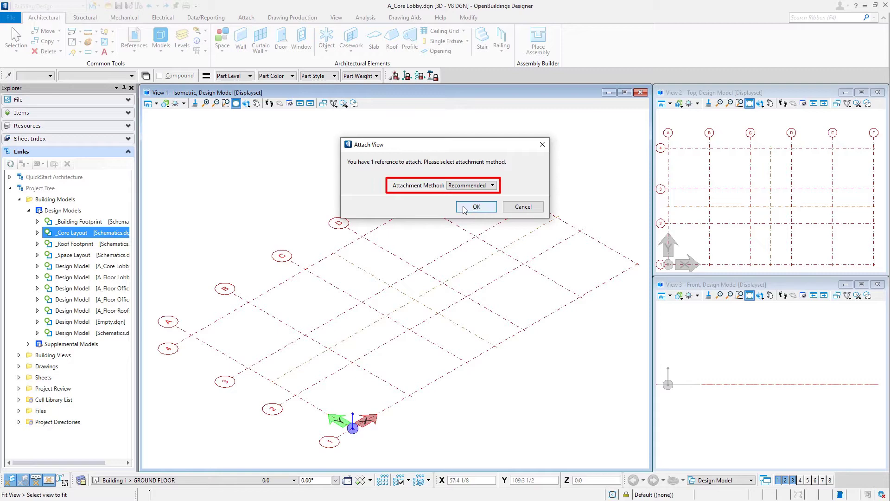
click(476, 206)
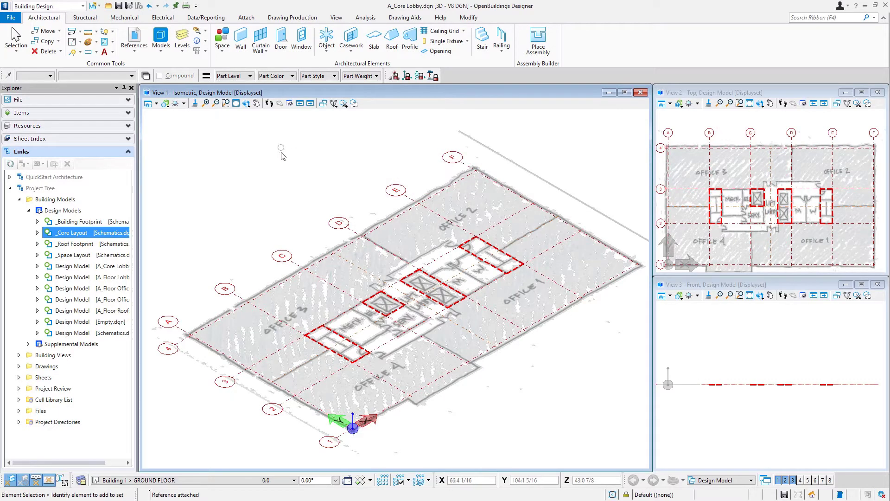
mouse_move(451, 286)
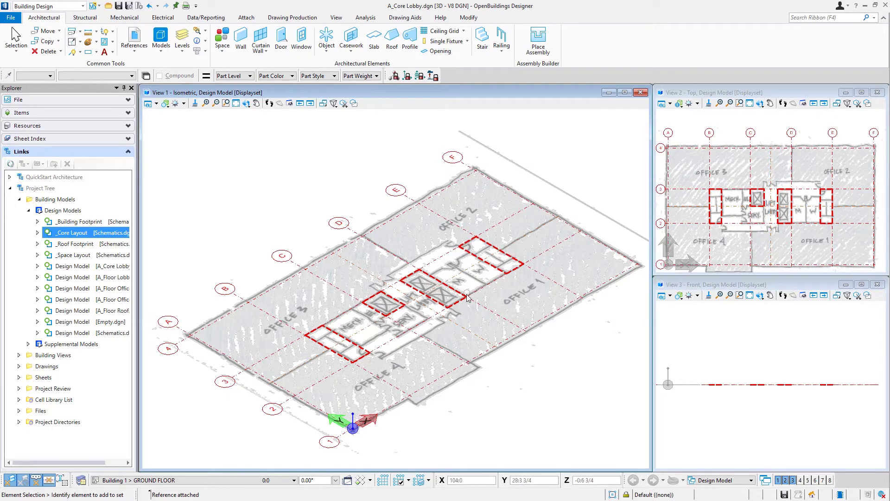
mouse_move(401, 244)
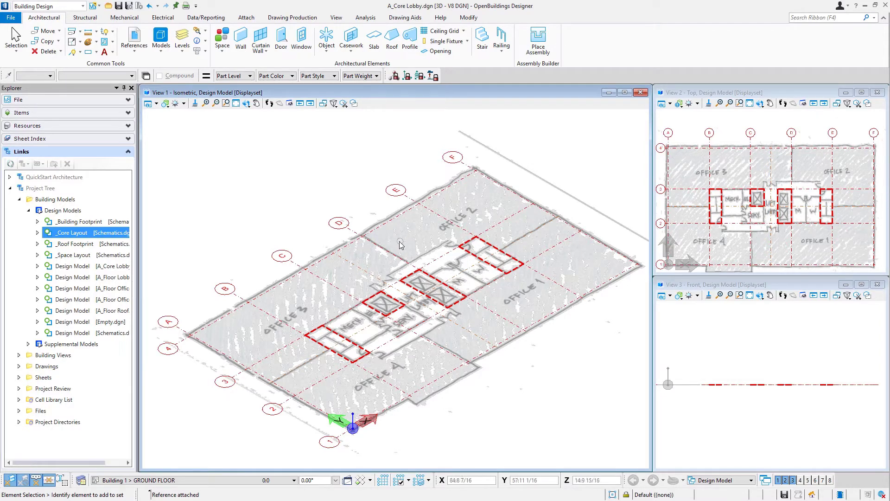
mouse_move(380, 260)
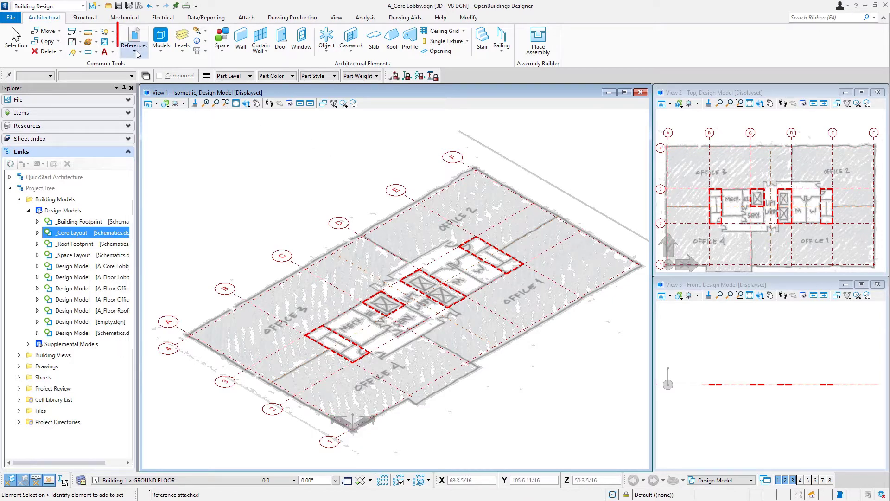
- Show the References command list on the Architectural ribbon
click(135, 38)
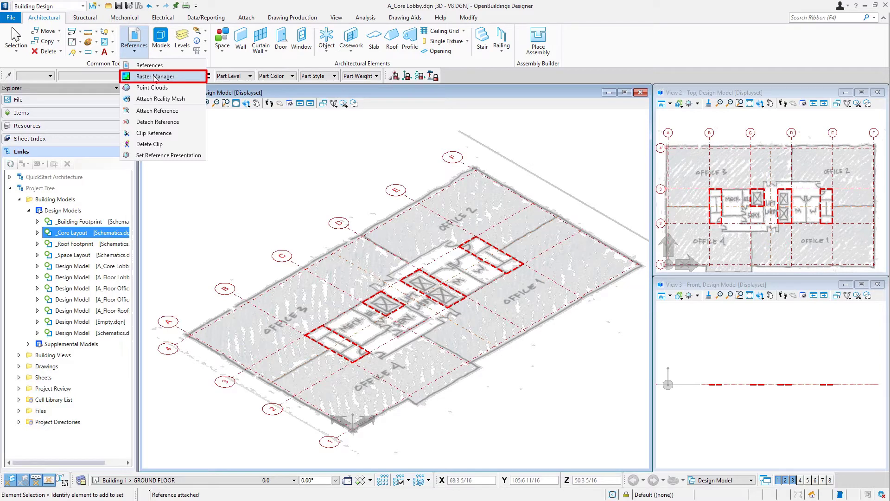
- In Raster Manager, turn off X_SketchOfficePlan.jpg display in views 2 and 3
click(161, 76)
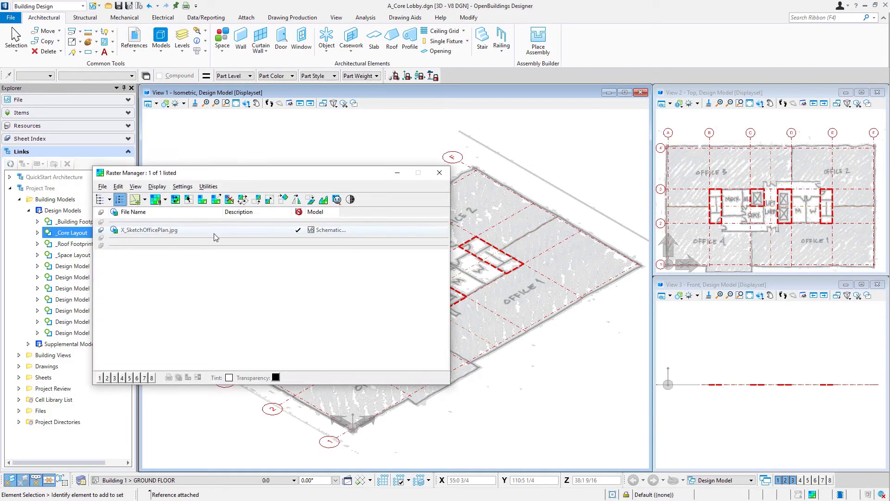
click(149, 230)
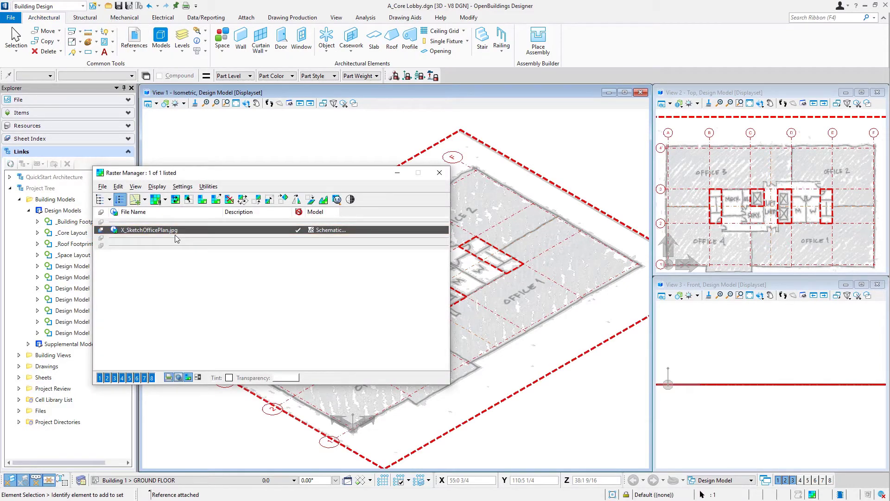
mouse_move(174, 307)
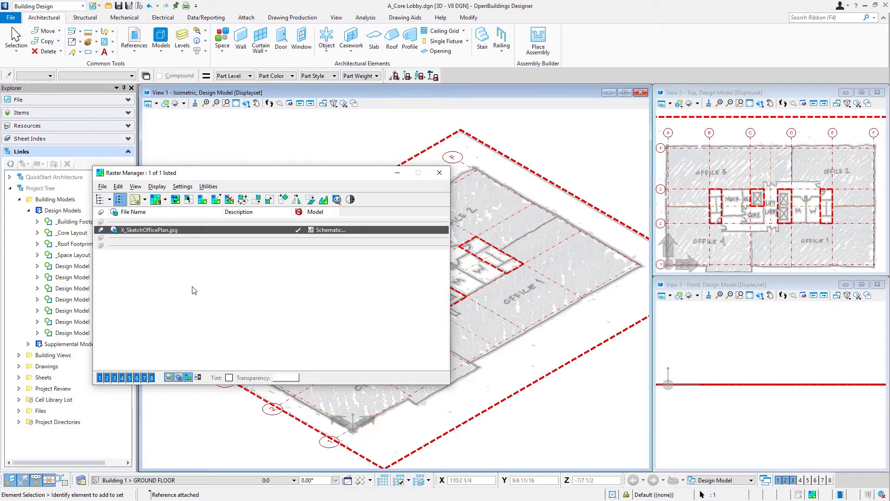
click(100, 378)
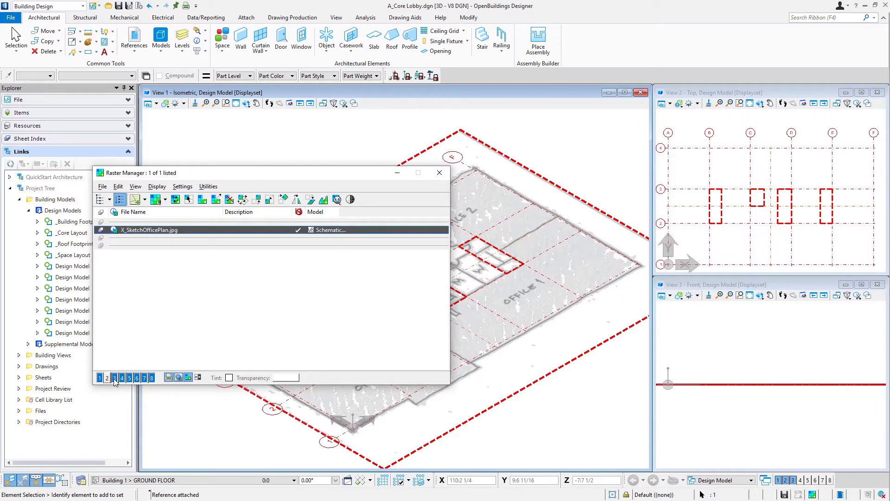
click(145, 378)
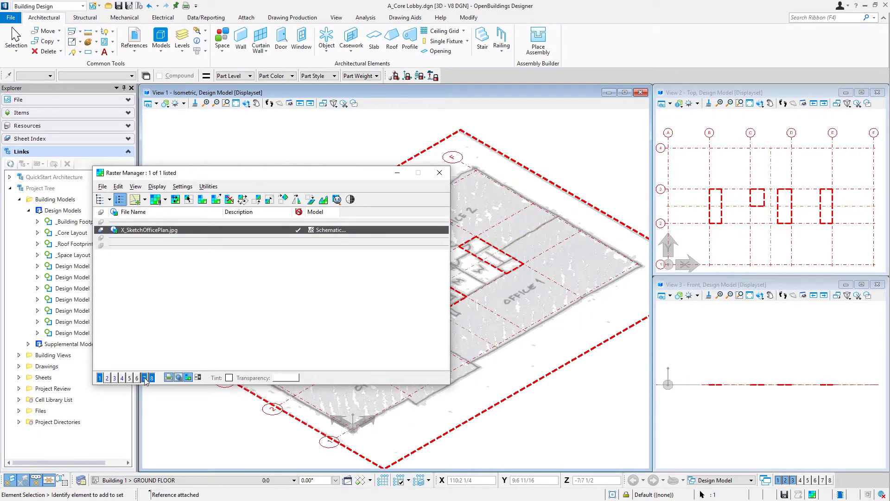
click(144, 377)
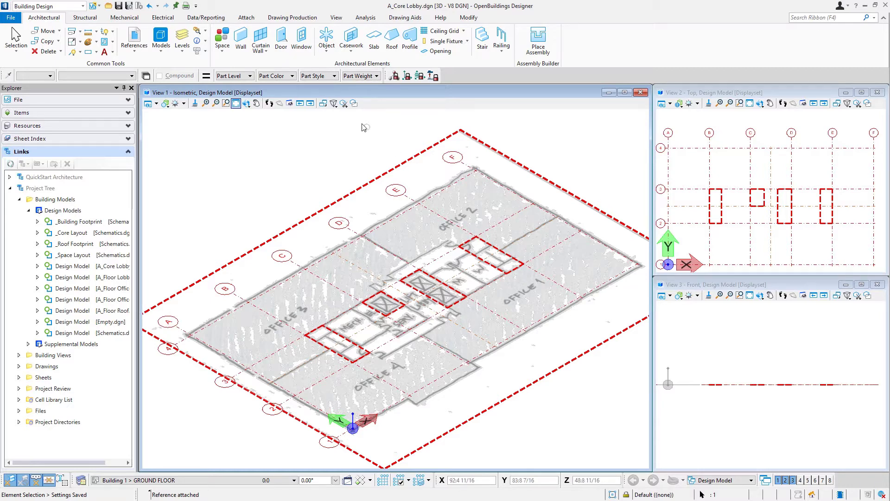
- Start the Wall tool and scroll through the wall type list
click(240, 38)
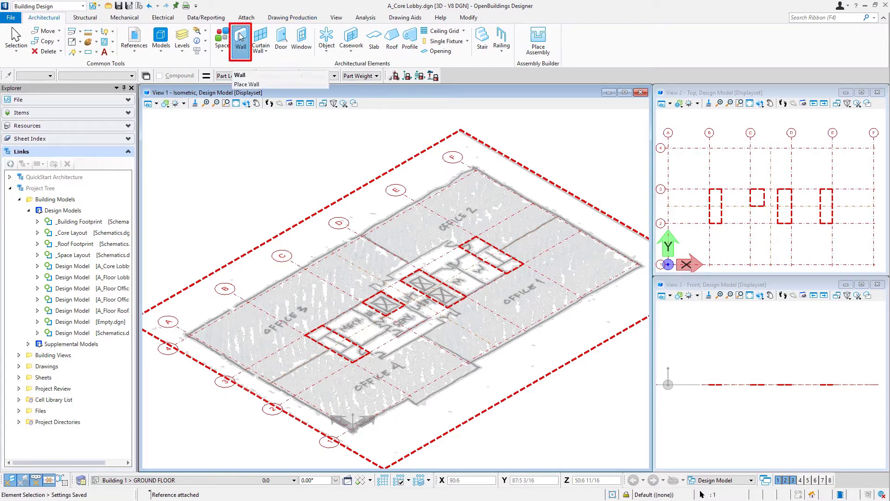
click(240, 39)
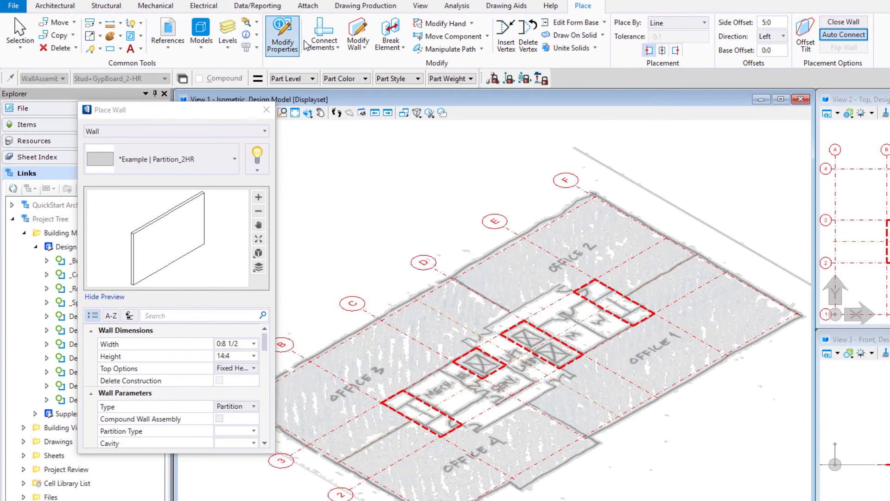
click(232, 159)
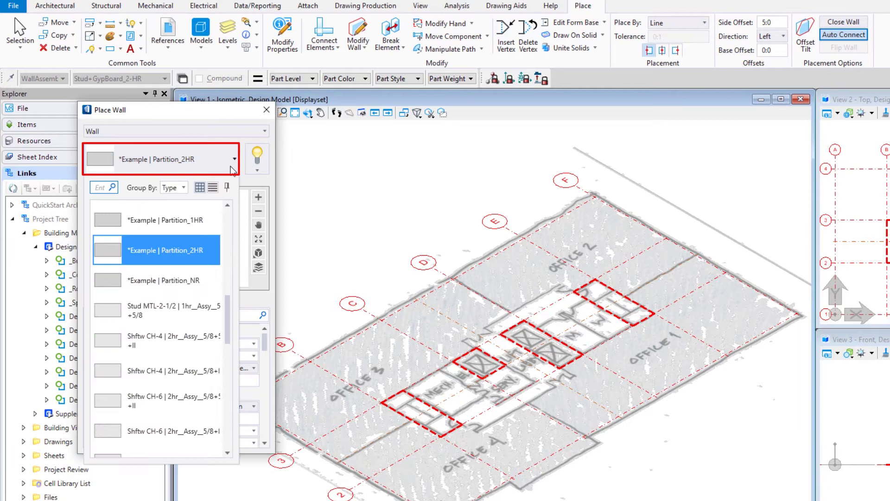
scroll(down, 3)
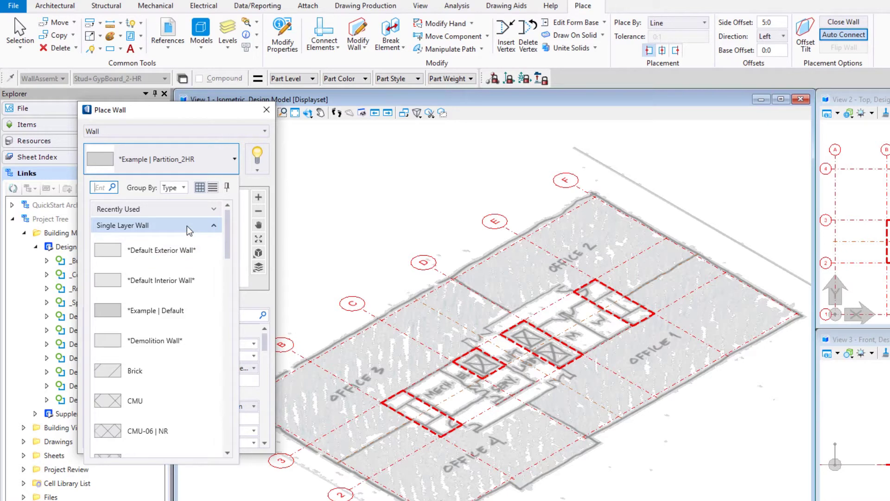
scroll(down, 3)
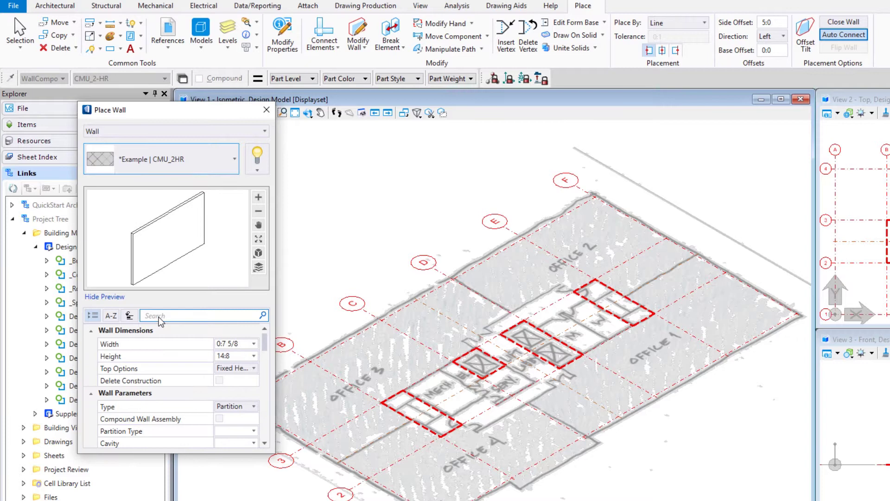
- Choose the CMU_2HR wall type and confirm width 0:7 5/8 and height 14:8
click(221, 343)
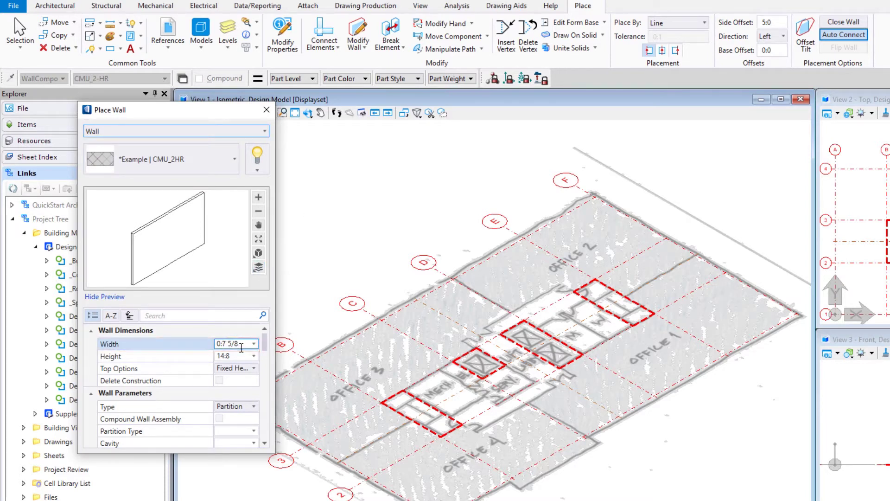
click(236, 357)
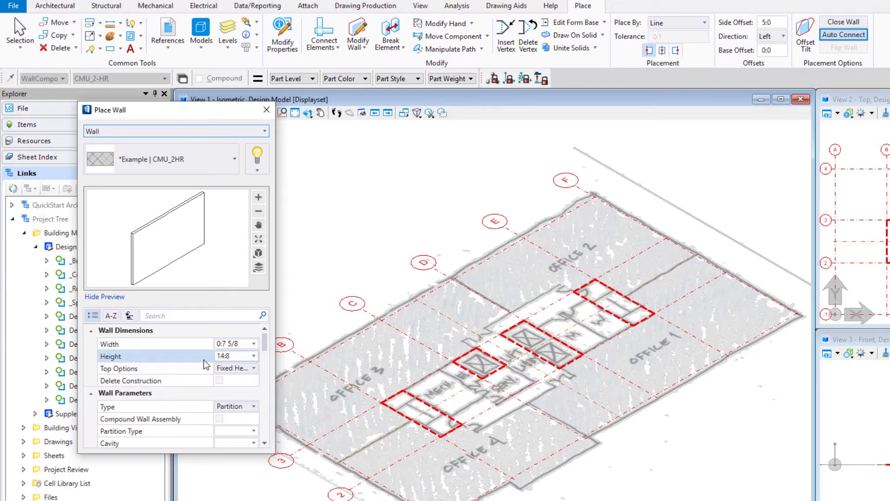
click(233, 356)
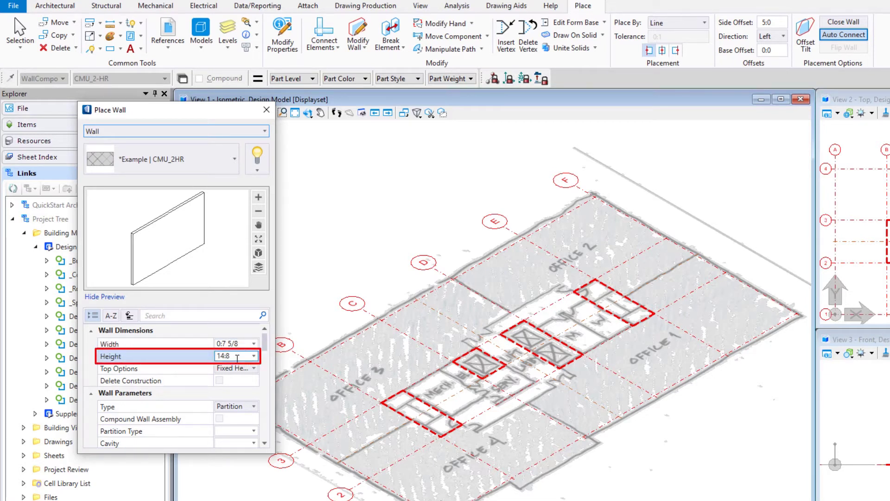
click(227, 356)
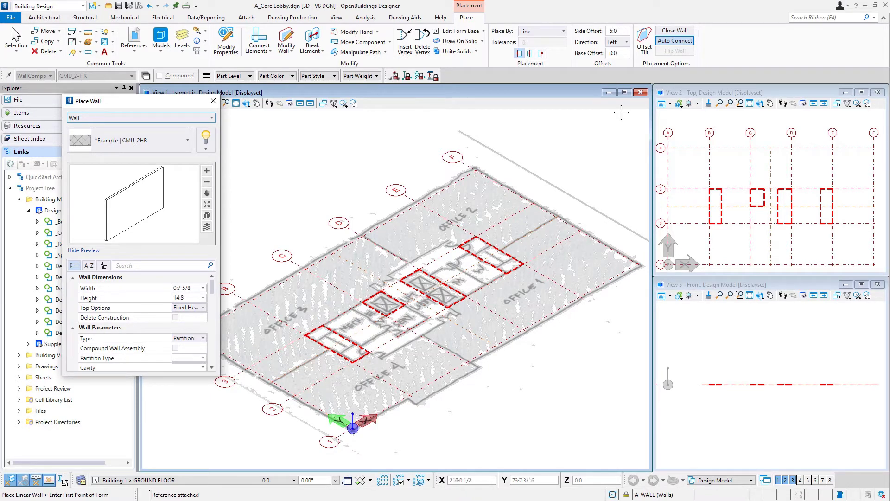
- Place CMU_2HR walls around the shaft outlines in the isometric view, starting the next enclosure
click(618, 31)
text(0)
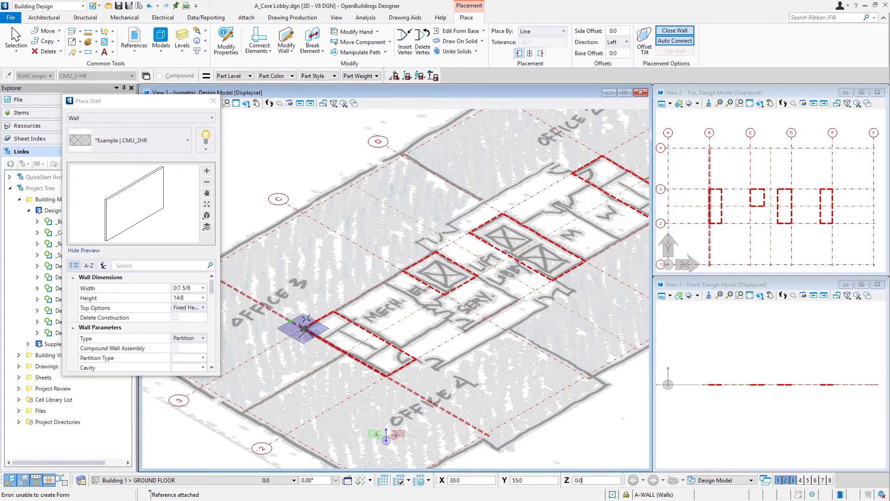
click(418, 360)
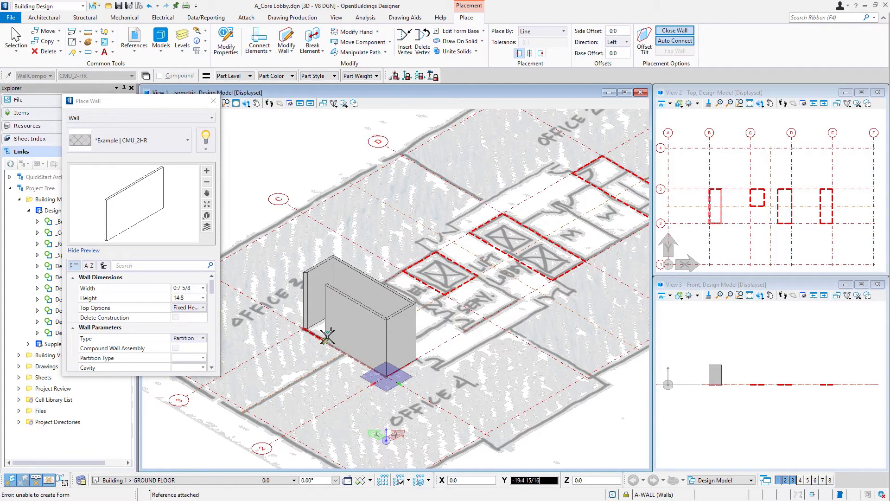
mouse_move(328, 338)
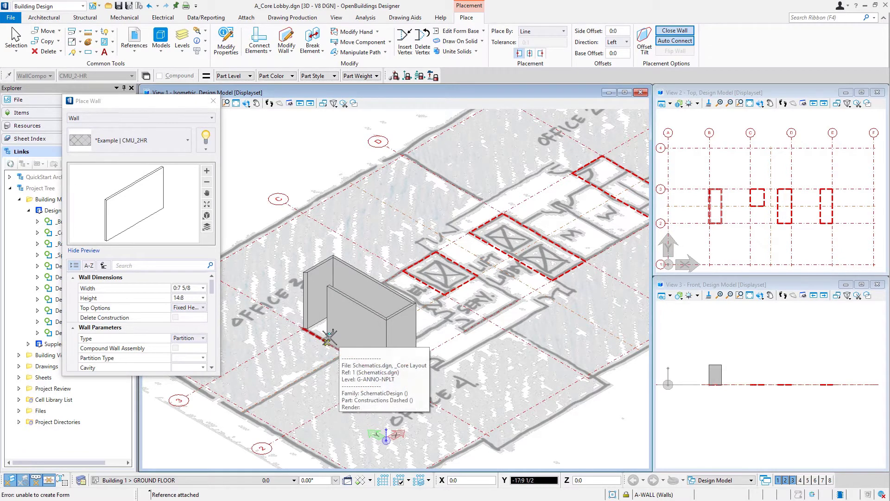
click(329, 341)
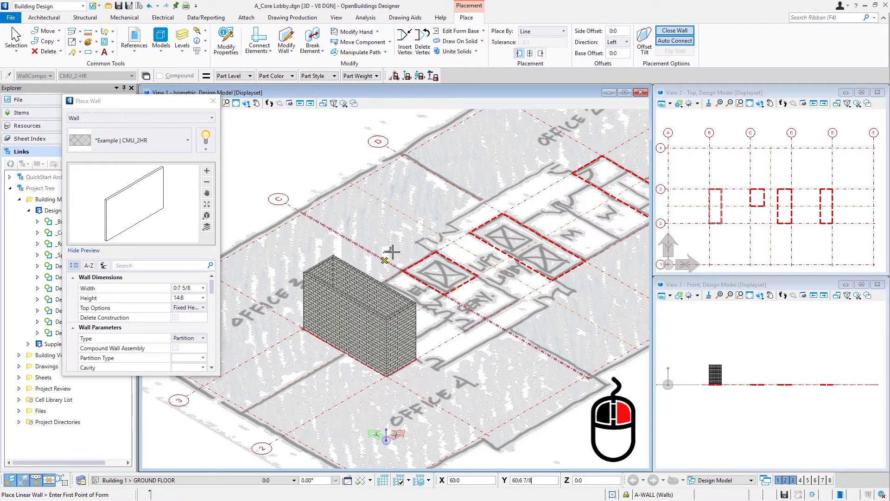
click(412, 253)
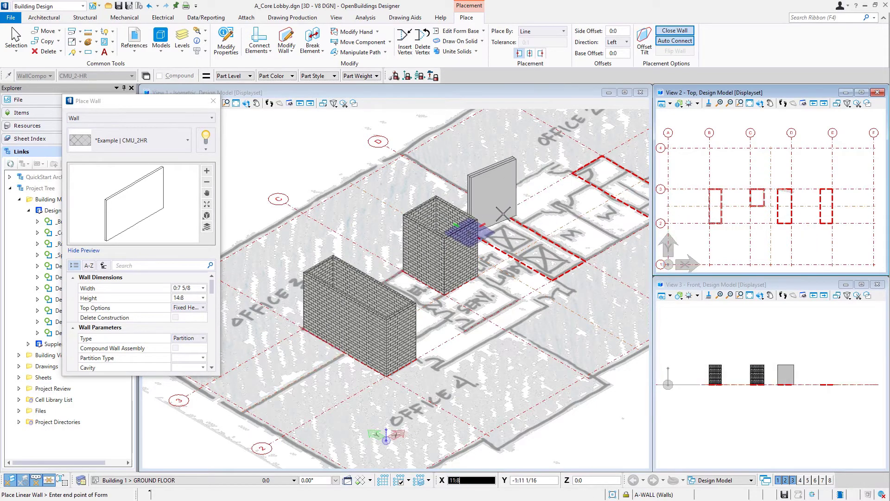
click(568, 267)
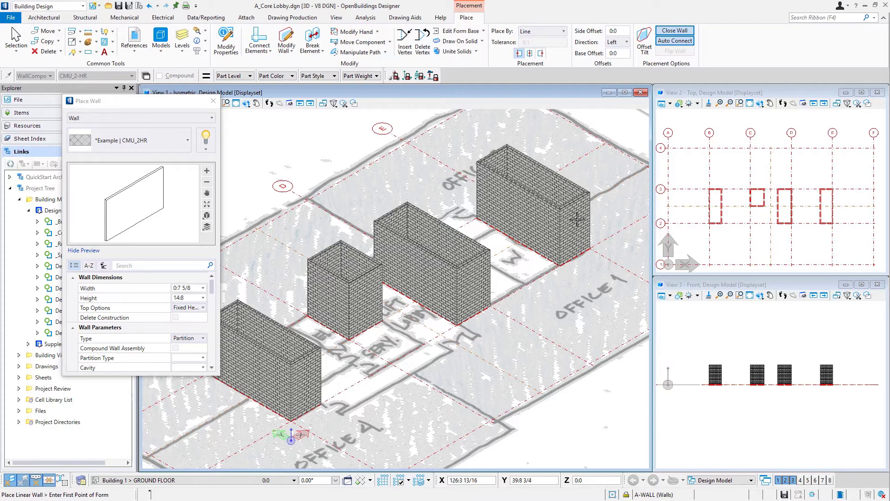
mouse_move(572, 221)
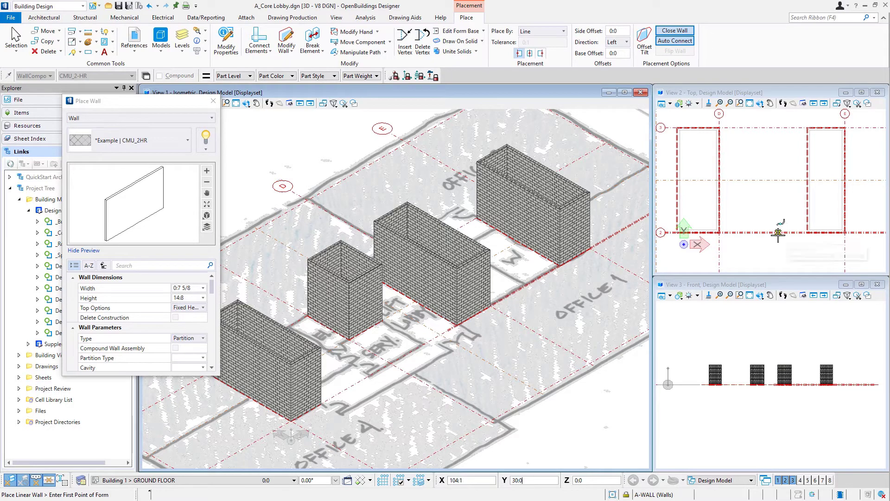
mouse_move(767, 221)
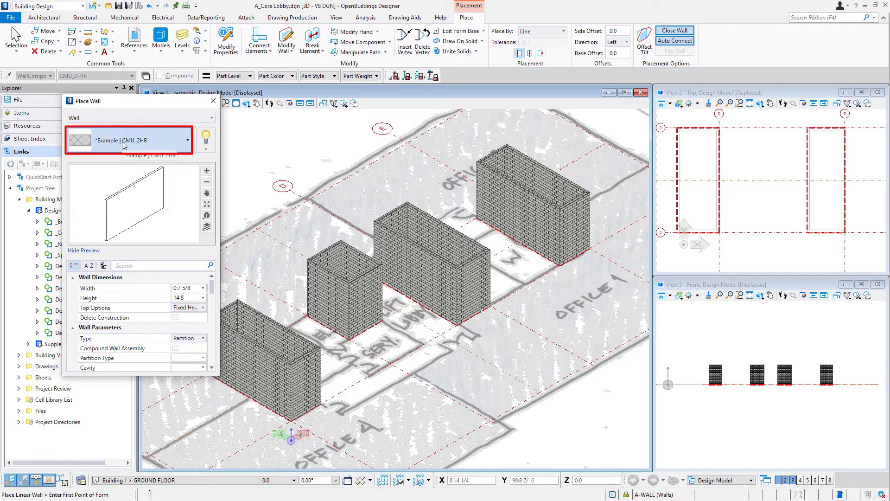
- Switch the wall type to Partition_NR and set its height to 10:0
click(140, 140)
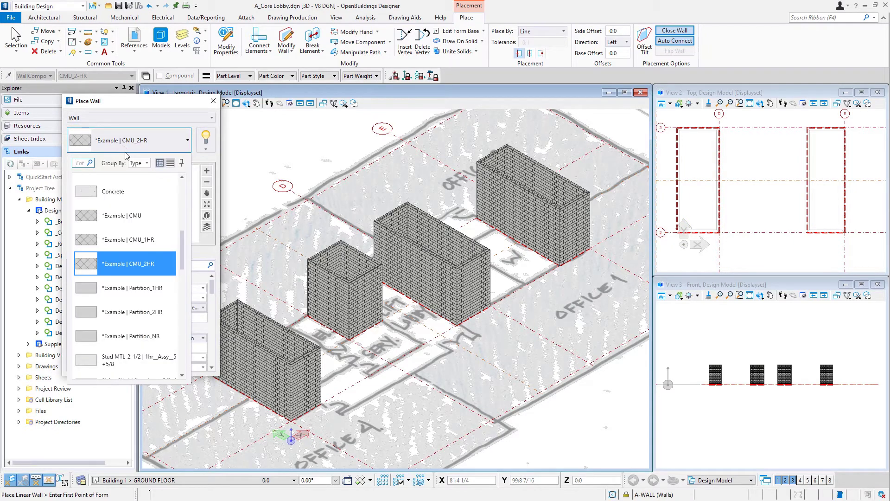
mouse_move(153, 336)
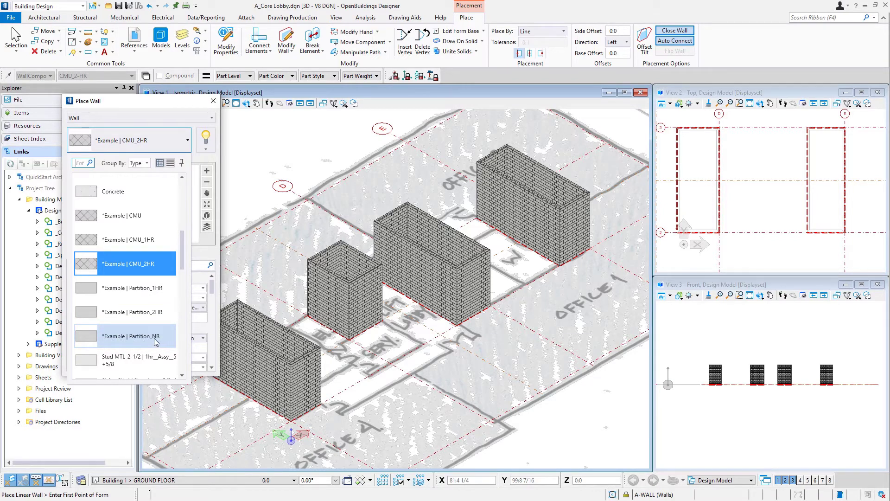
click(142, 336)
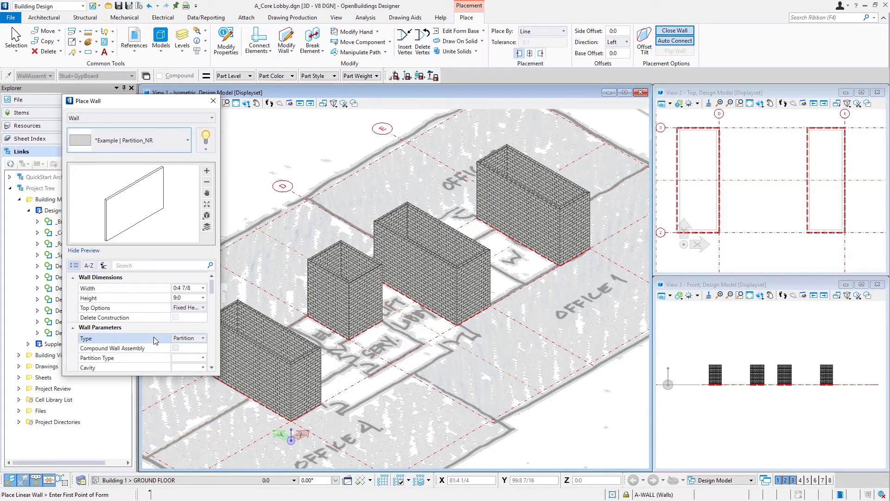
click(182, 298)
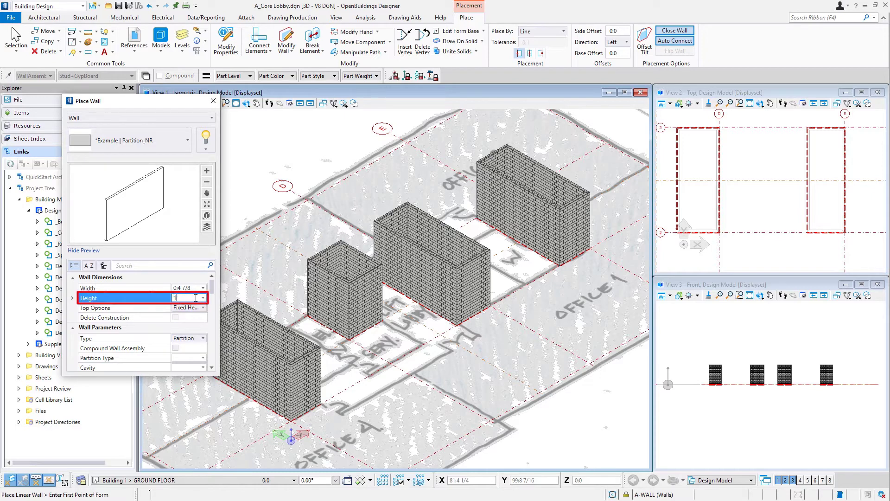
text(10)
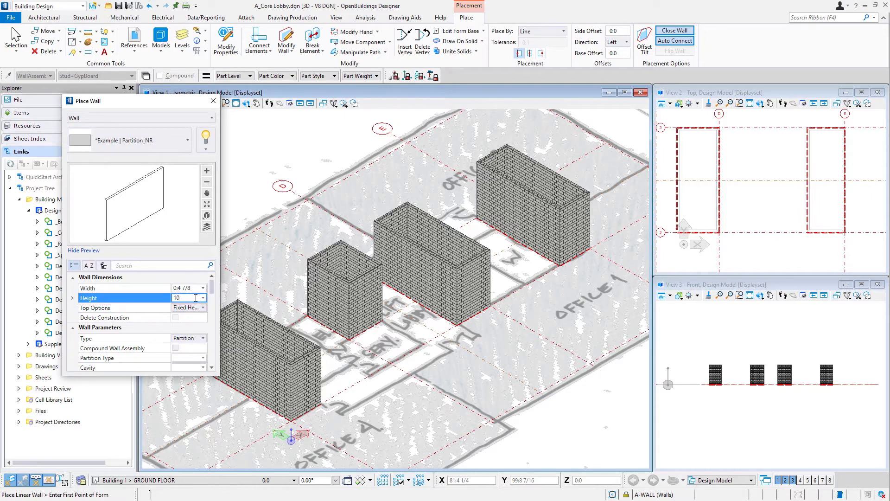
text(10:0)
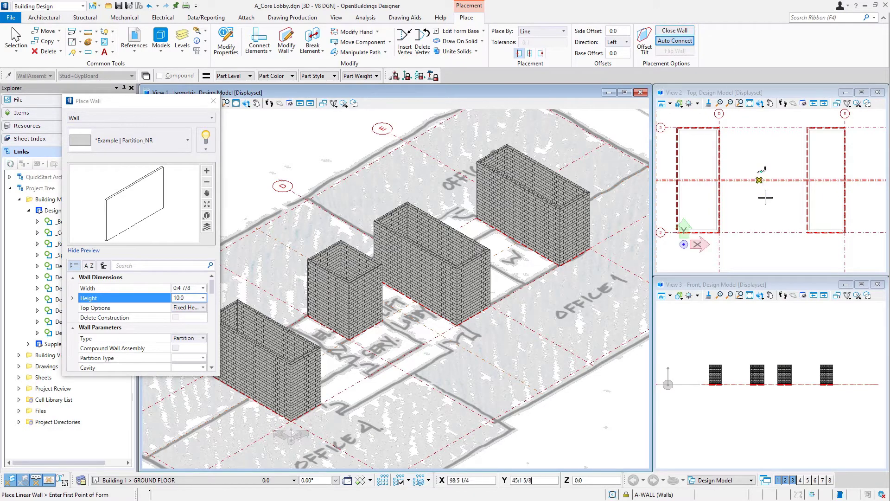
mouse_move(773, 224)
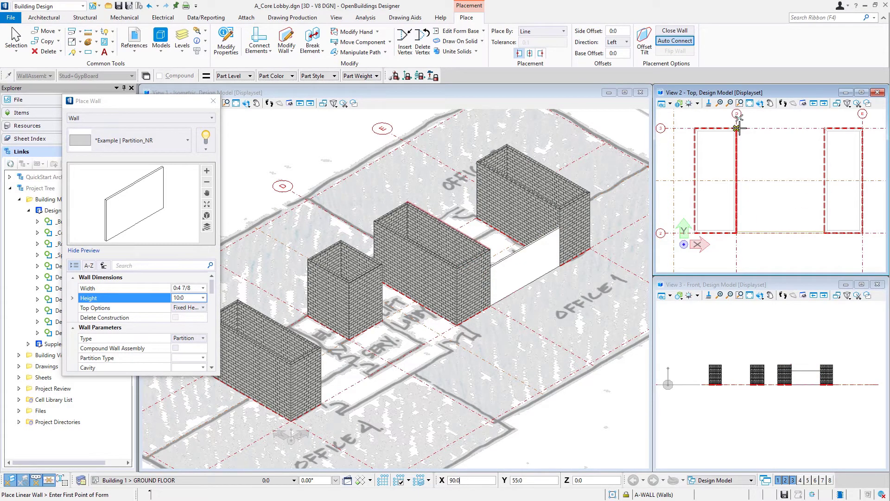
mouse_move(751, 151)
text(5)
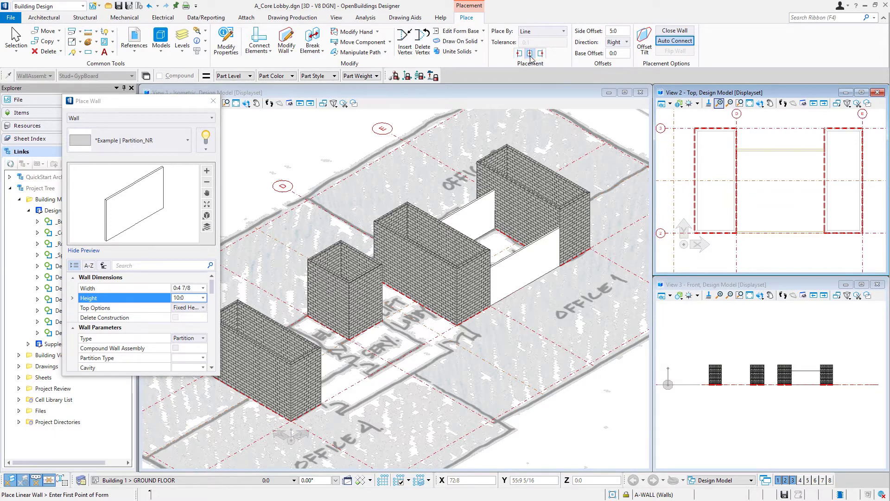
- Change the partition wall justification before placing walls between the right shafts
click(615, 30)
text(0)
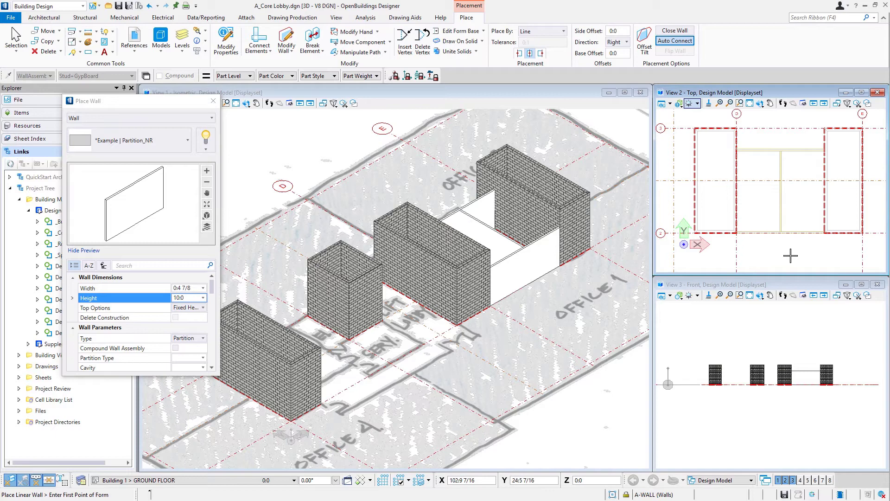
mouse_move(744, 195)
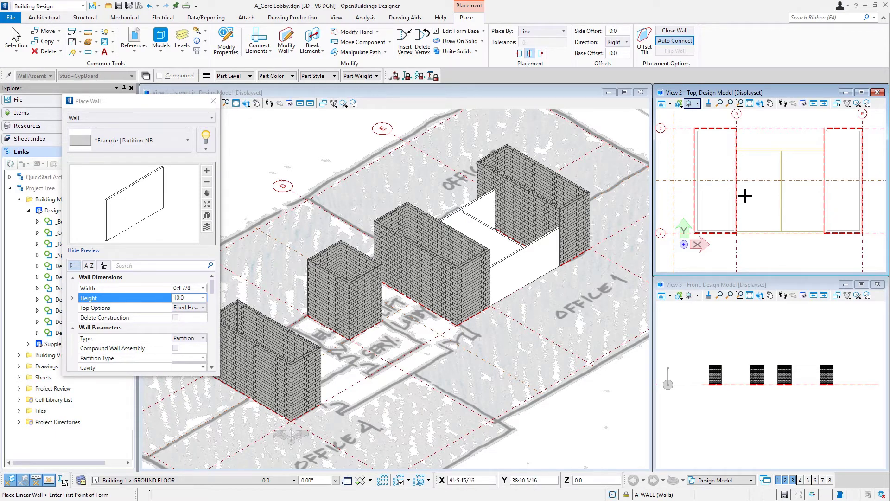
mouse_move(787, 243)
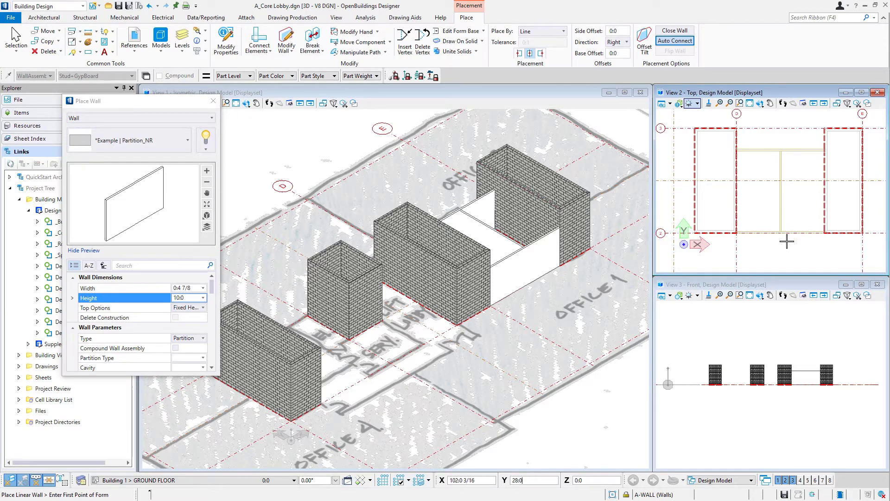
mouse_move(832, 246)
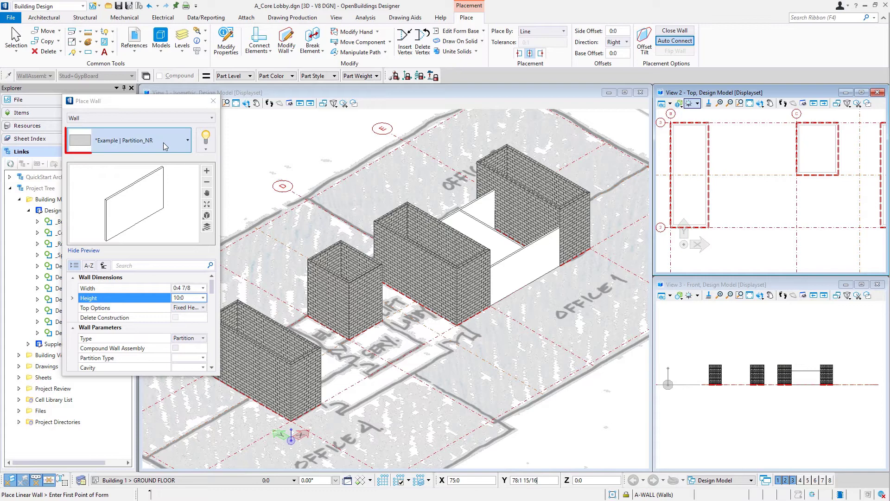
- Choose the Partition_1HR wall type with a 14:8 height
click(164, 140)
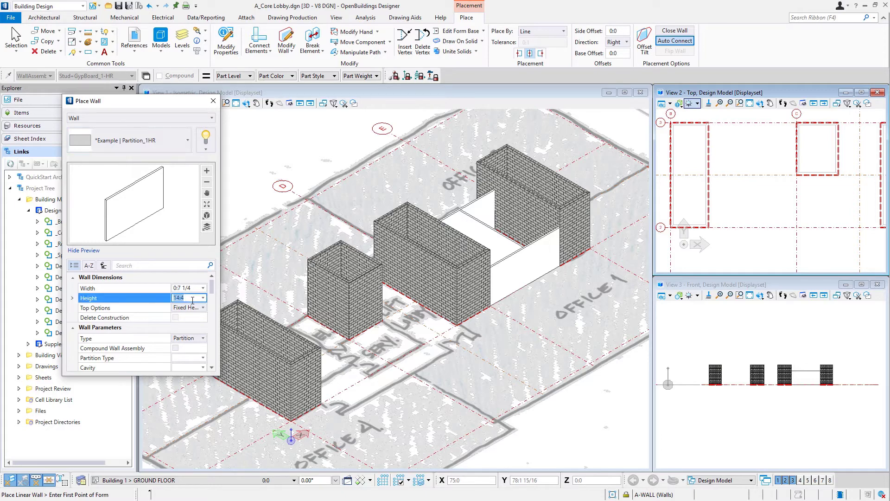
text(14:8)
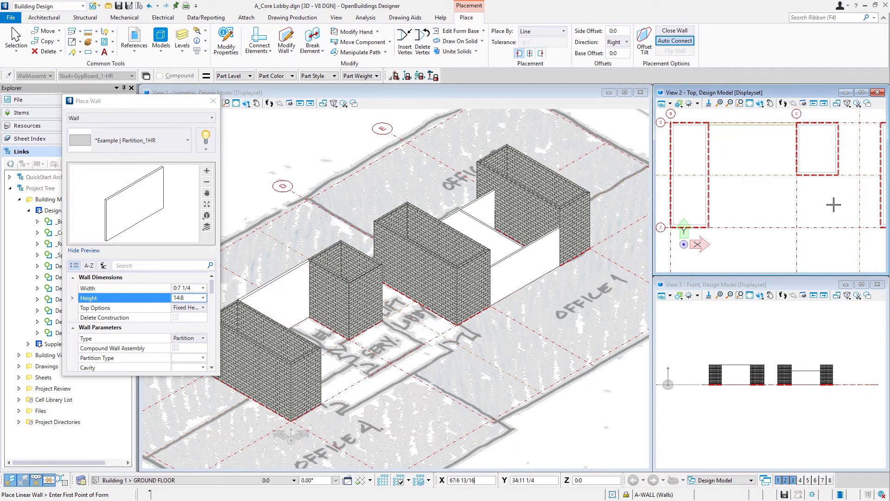
mouse_move(841, 199)
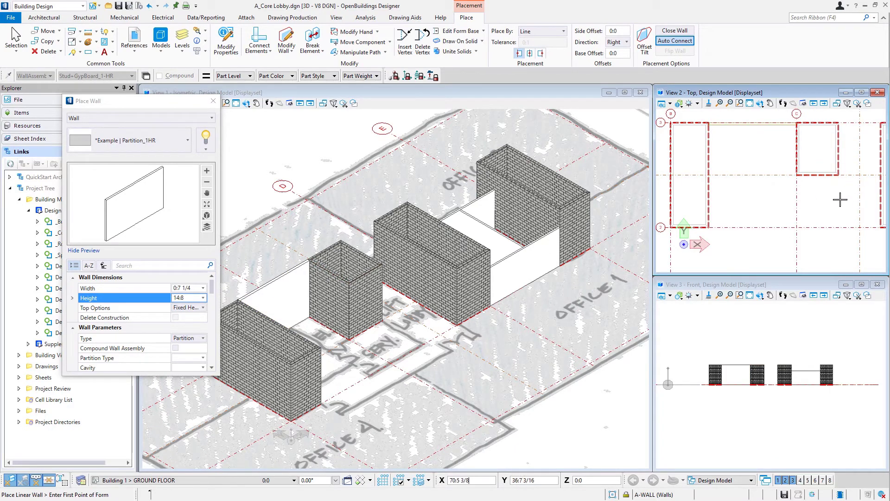
mouse_move(841, 165)
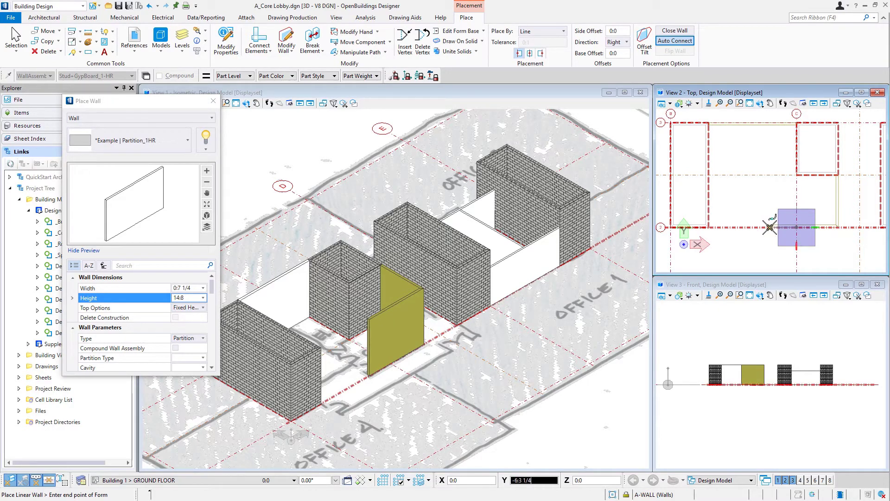
mouse_move(770, 228)
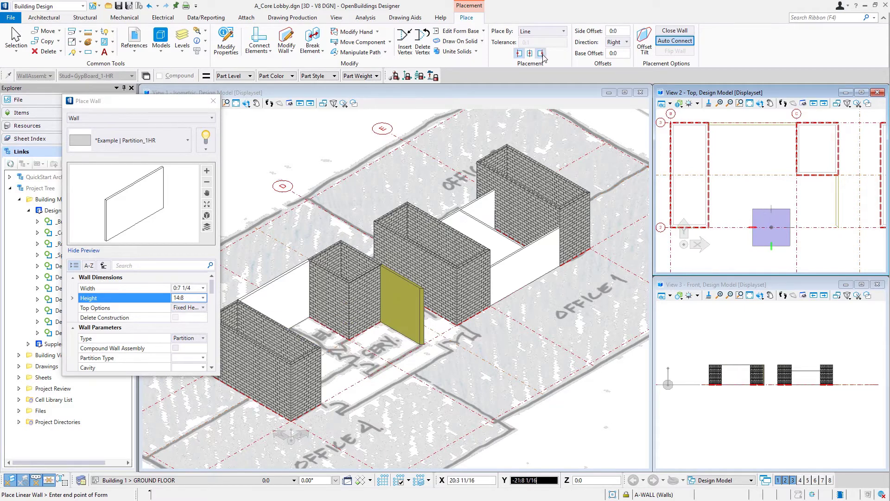
- Place the remaining partition walls, the last with a 5:0 side offset, then move on to doors
click(541, 53)
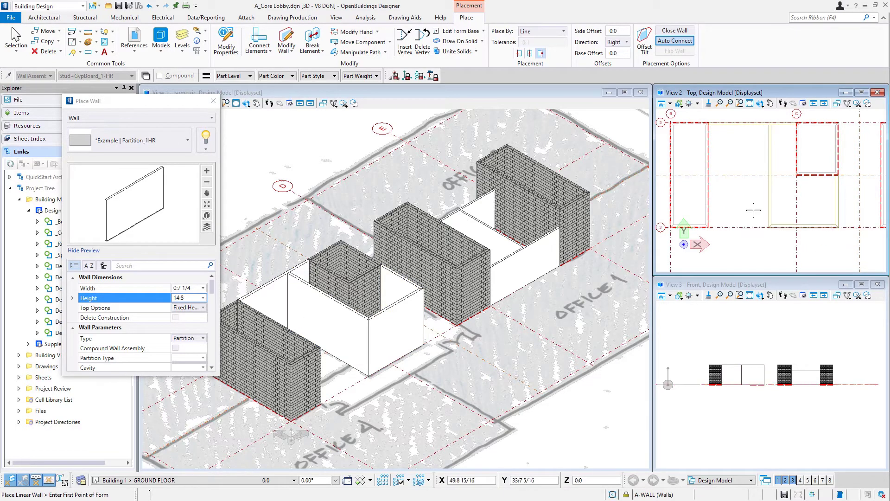
mouse_move(753, 210)
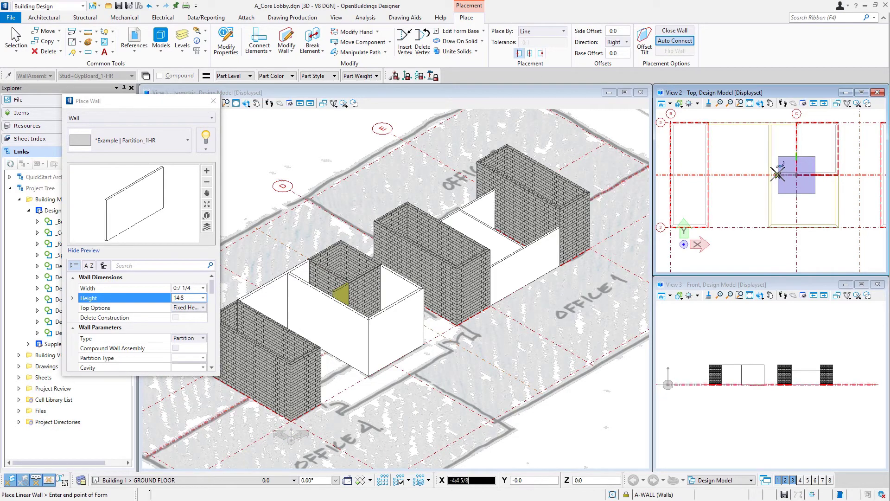
mouse_move(774, 173)
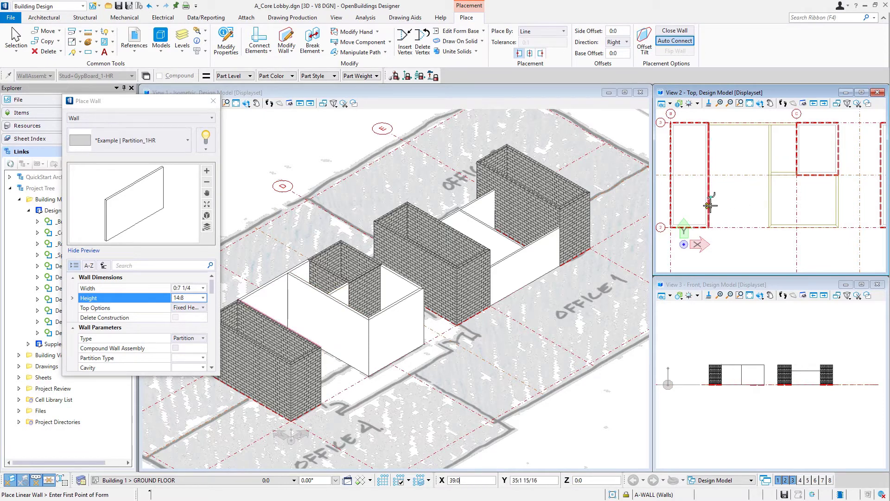
click(613, 31)
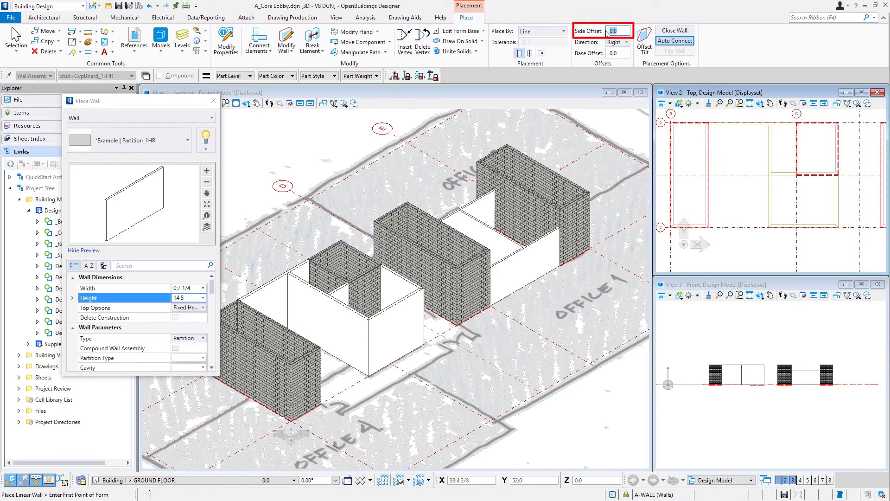
text(5:0)
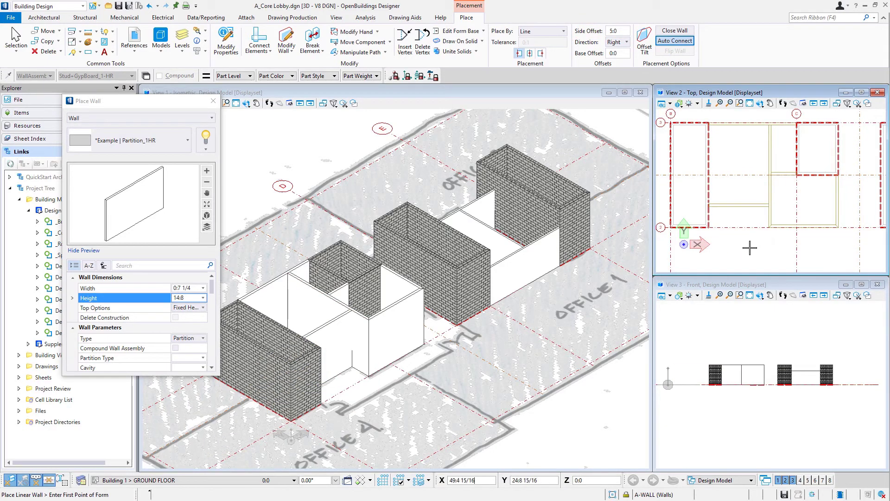
mouse_move(808, 204)
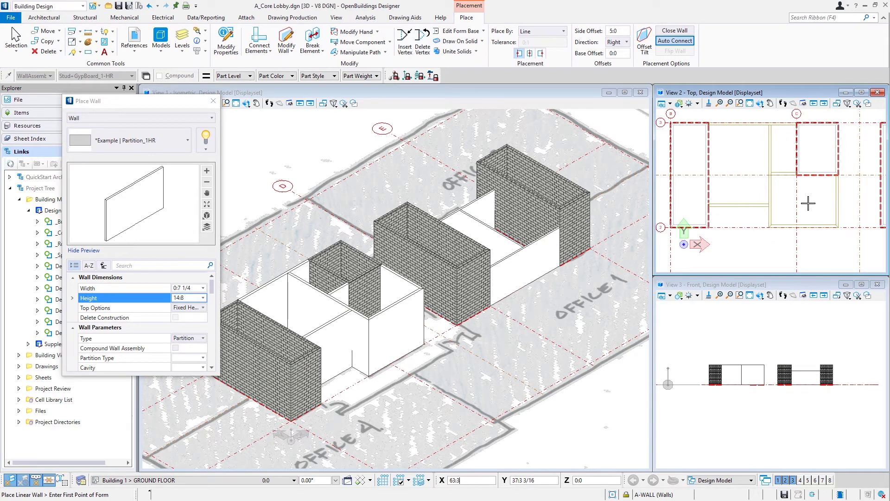
mouse_move(811, 201)
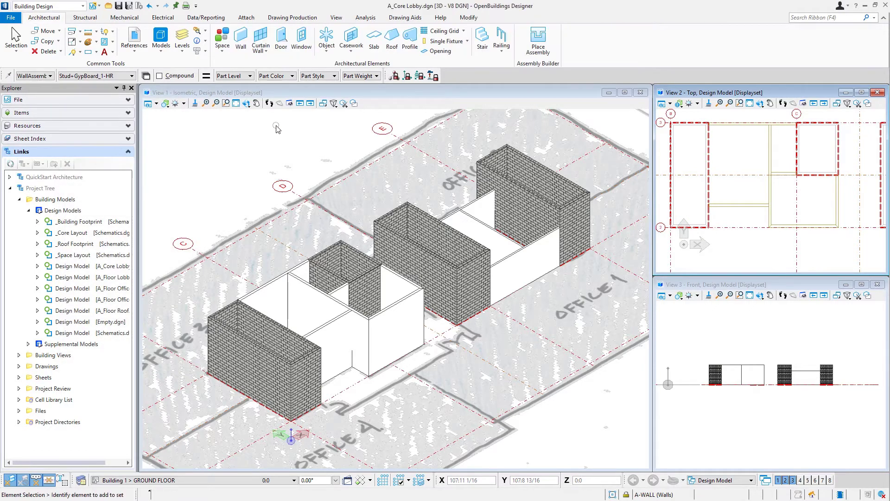
click(280, 40)
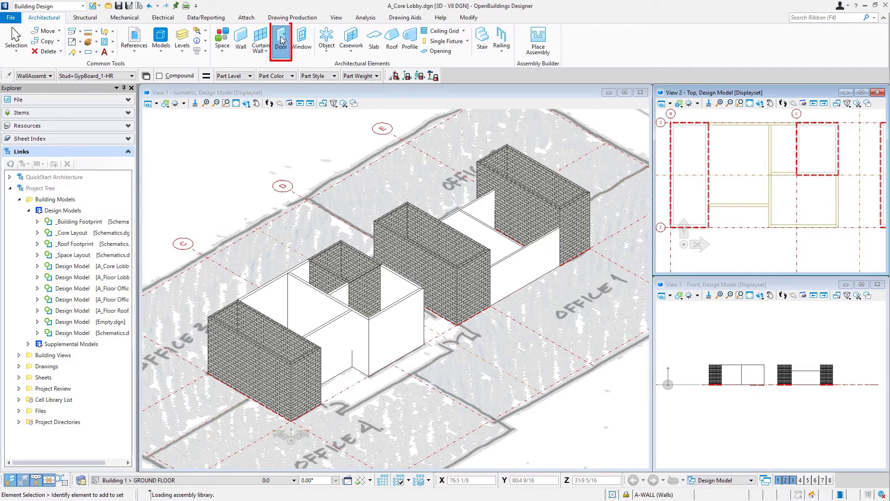
- Start Place Door and choose the Example | Flush_Single door type, 3:0 by 7:0
click(281, 40)
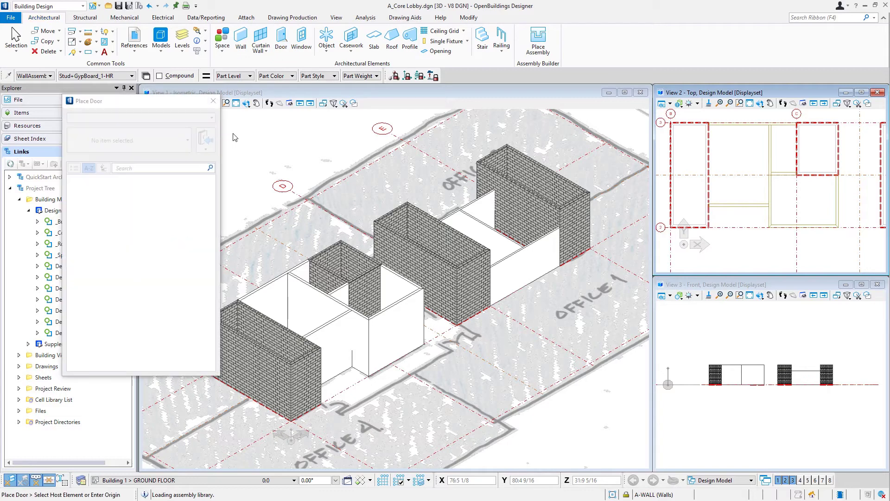
click(137, 140)
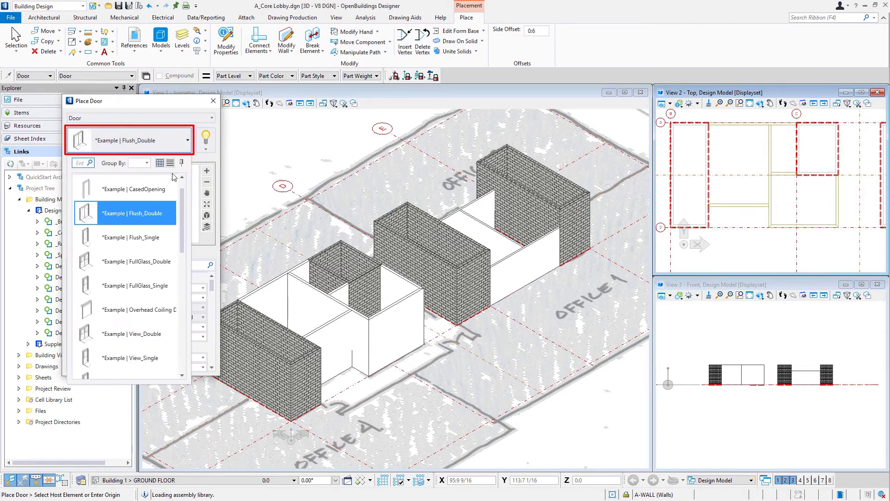
click(131, 237)
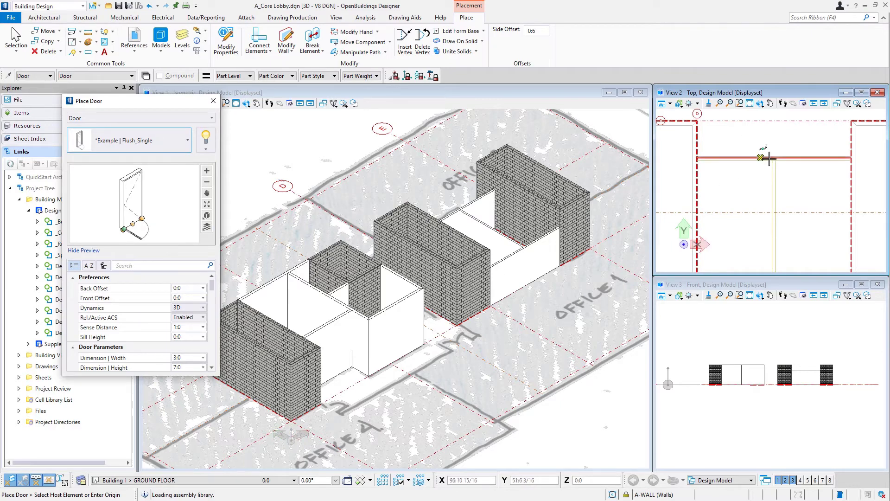
mouse_move(779, 159)
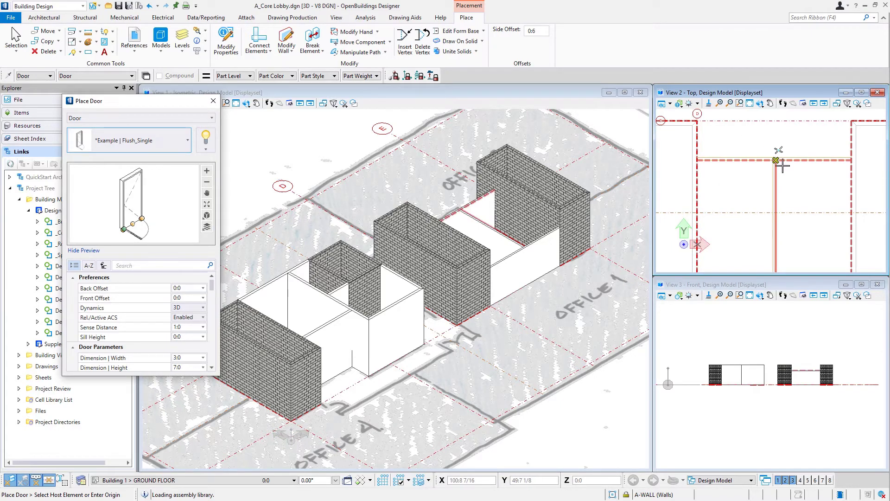
mouse_move(741, 187)
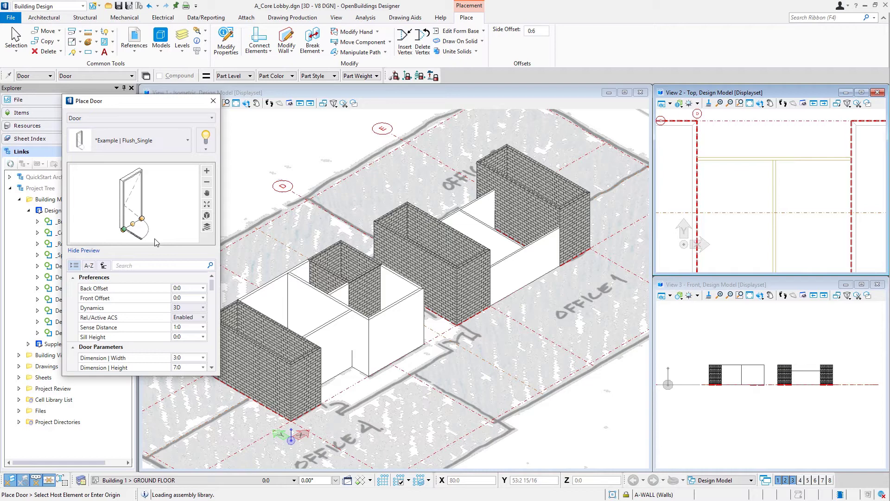
scroll(down, 3)
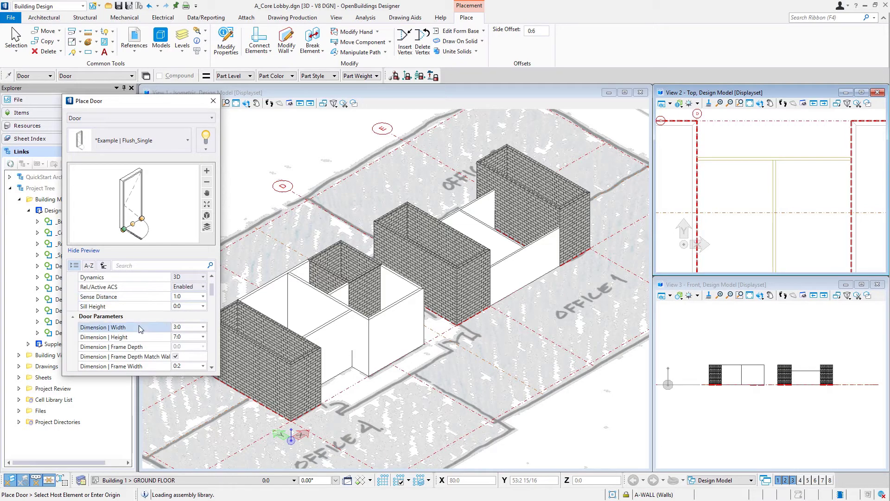
- Set the Flush_Single door's frame width to 0:2
click(182, 326)
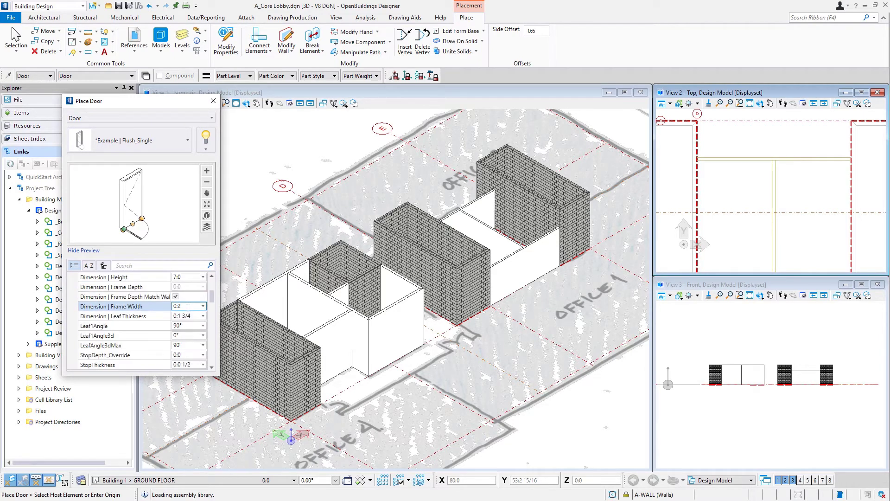
click(125, 296)
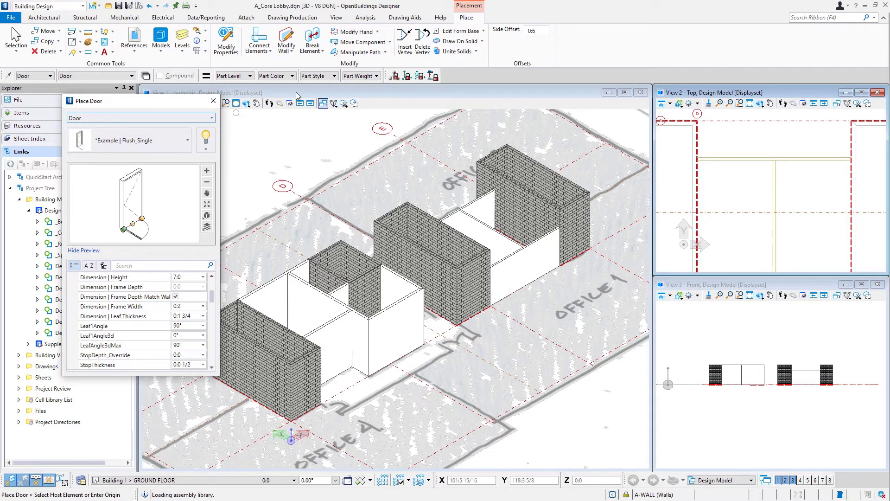
click(535, 30)
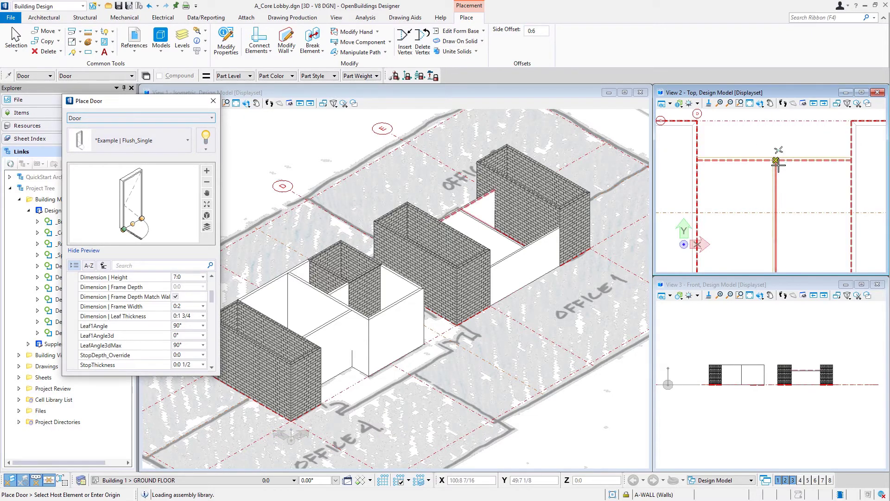
mouse_move(777, 165)
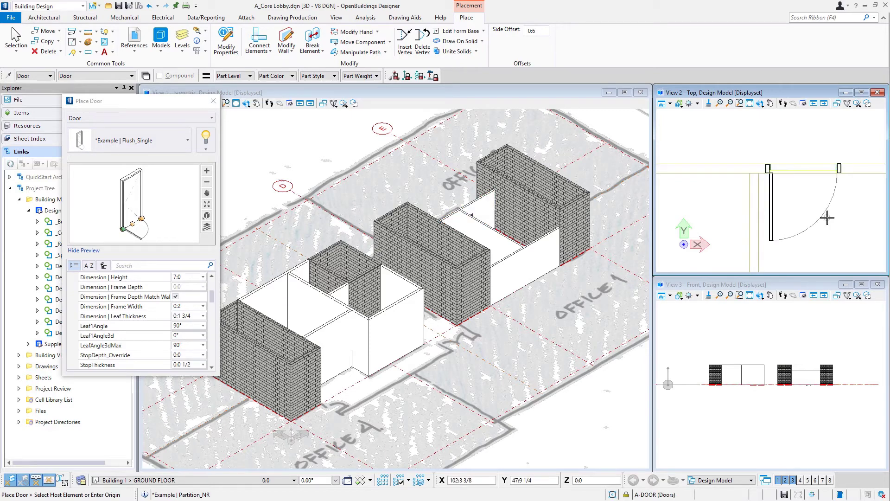
mouse_move(703, 179)
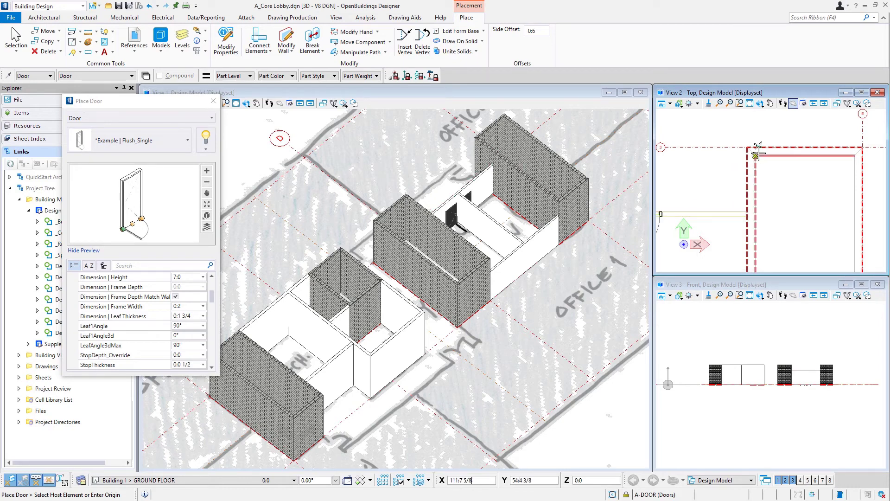
mouse_move(435, 174)
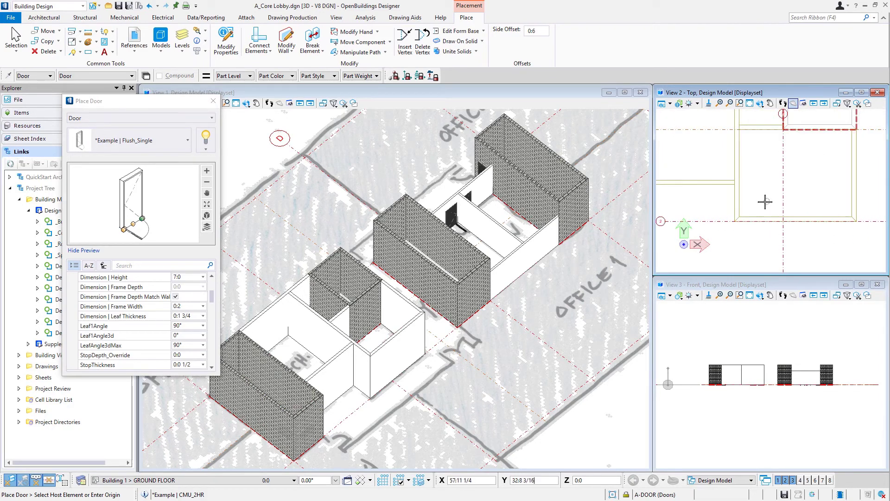
mouse_move(748, 198)
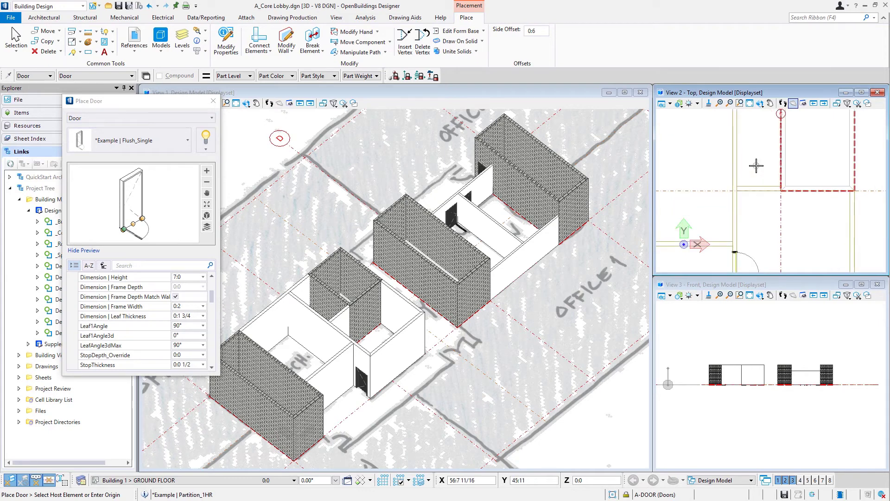
mouse_move(767, 211)
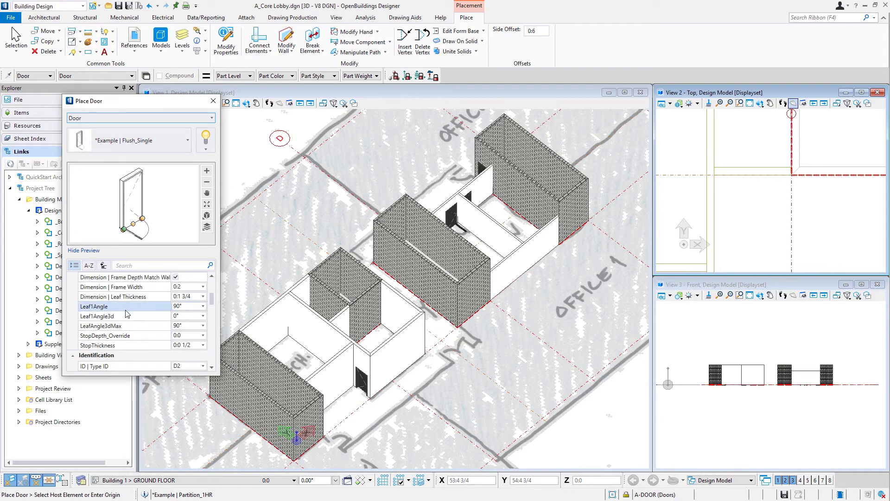
mouse_move(141, 314)
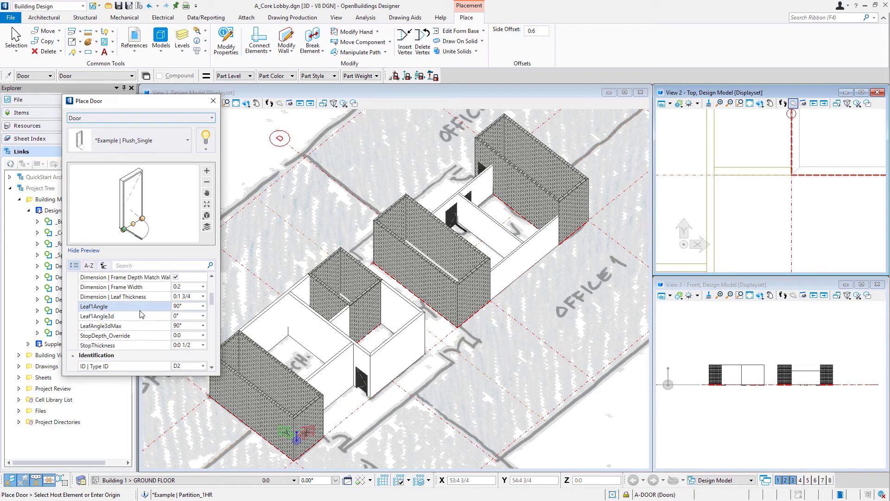
- Set the door's Leaf1Angle to 45°
click(185, 306)
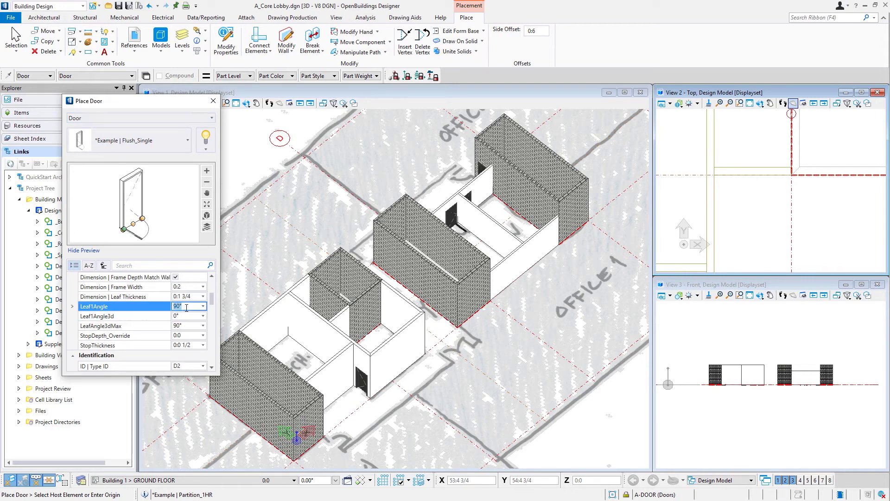
text(45°)
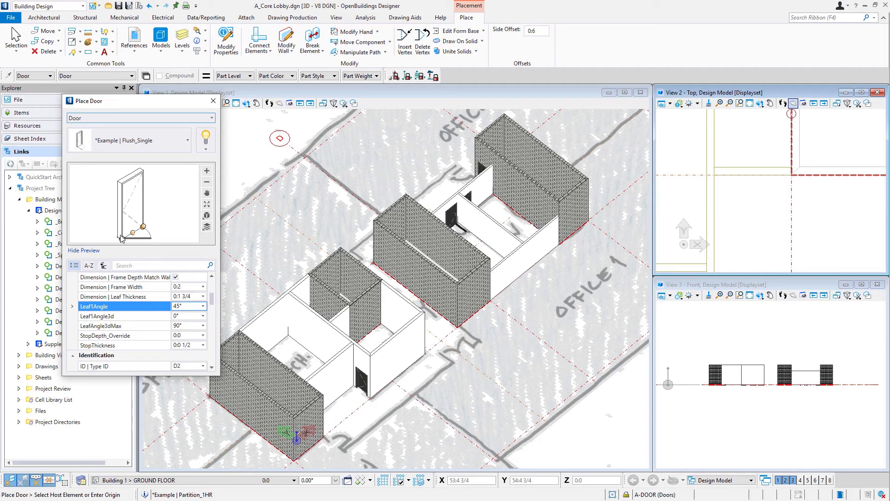
mouse_move(140, 245)
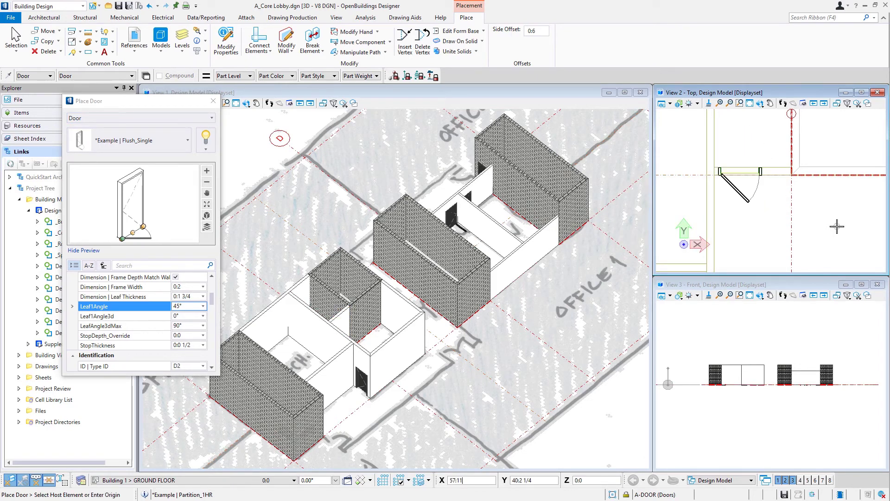
- Switch to the Flush_Double door type with a 45° leaf angle and finish placing doors
click(142, 140)
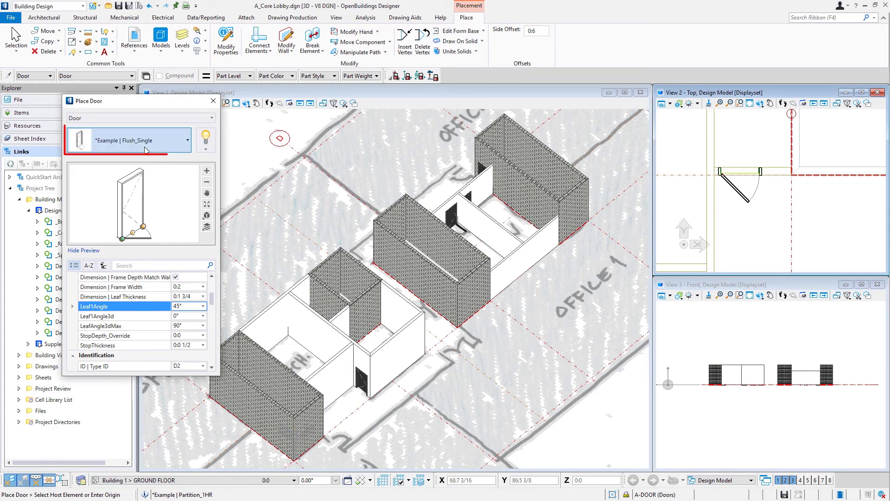
click(139, 140)
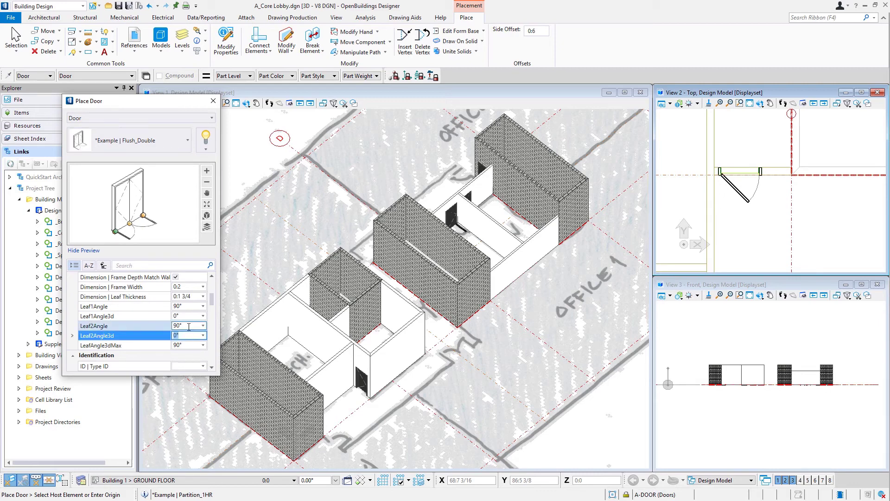
text(45)
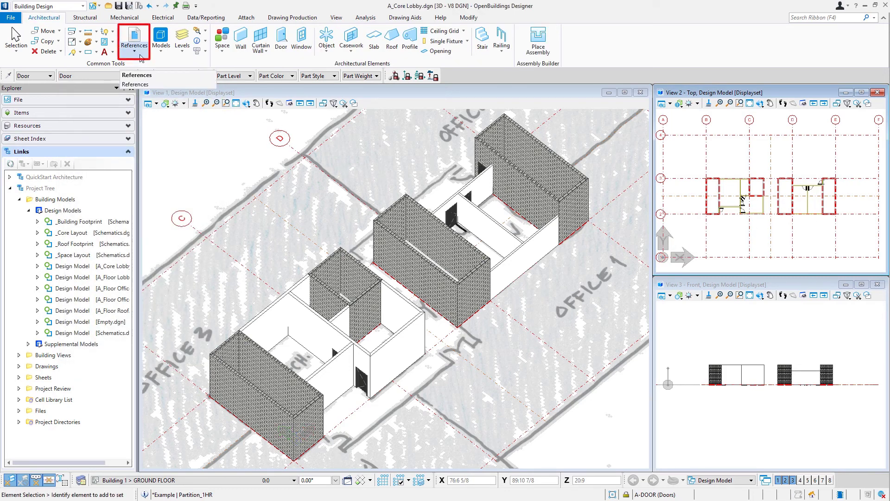
- Turn off display of the _Core Layout reference attachment in References
click(134, 40)
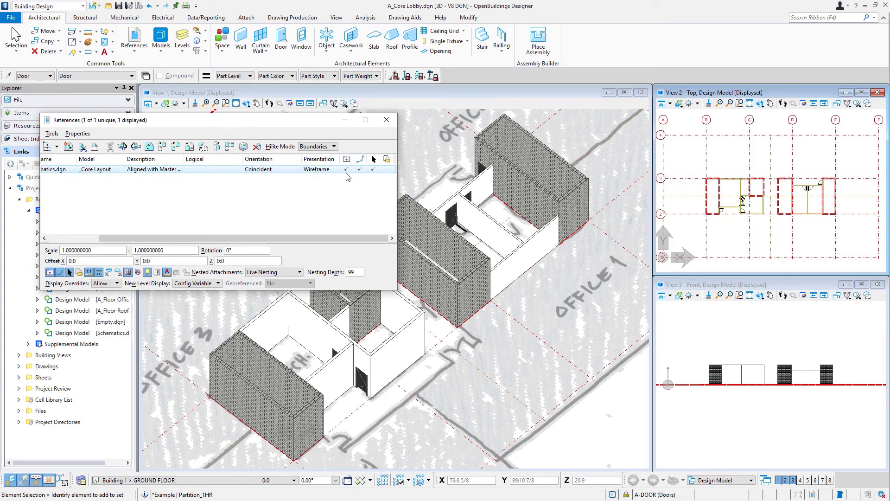
click(347, 169)
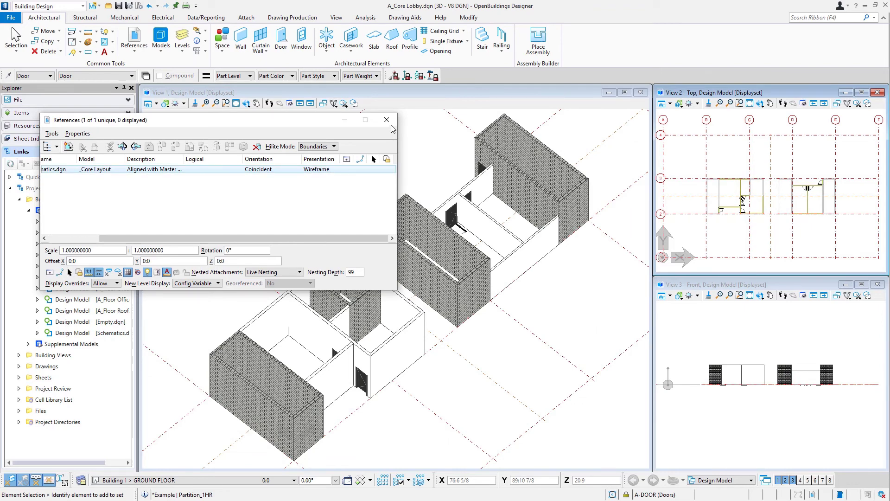
click(387, 120)
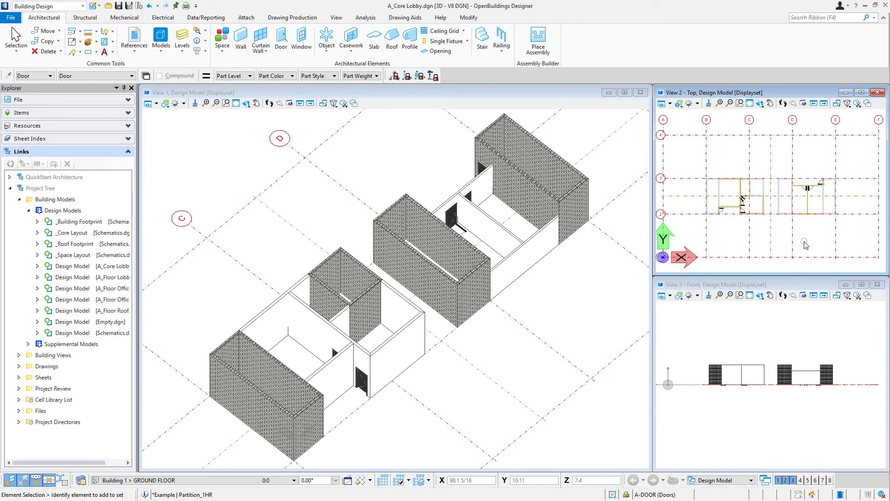
- Apply the Example | Wall Fire Rating display style to View 2
click(690, 104)
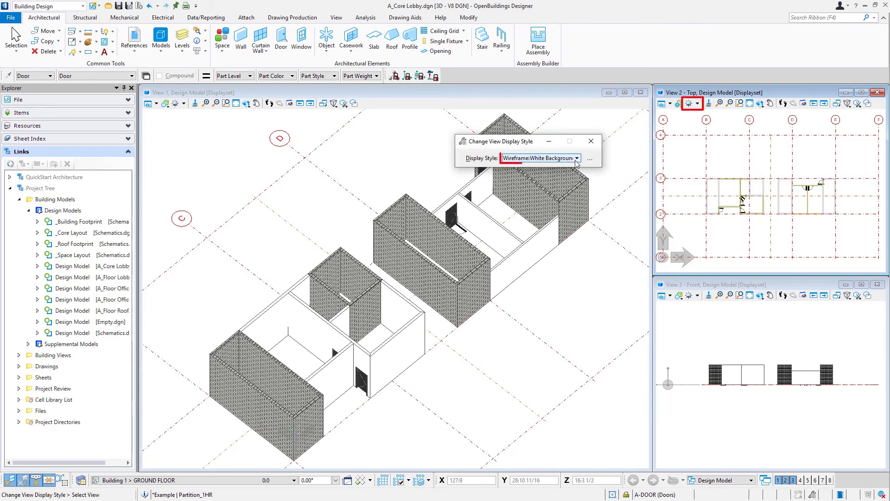
click(576, 158)
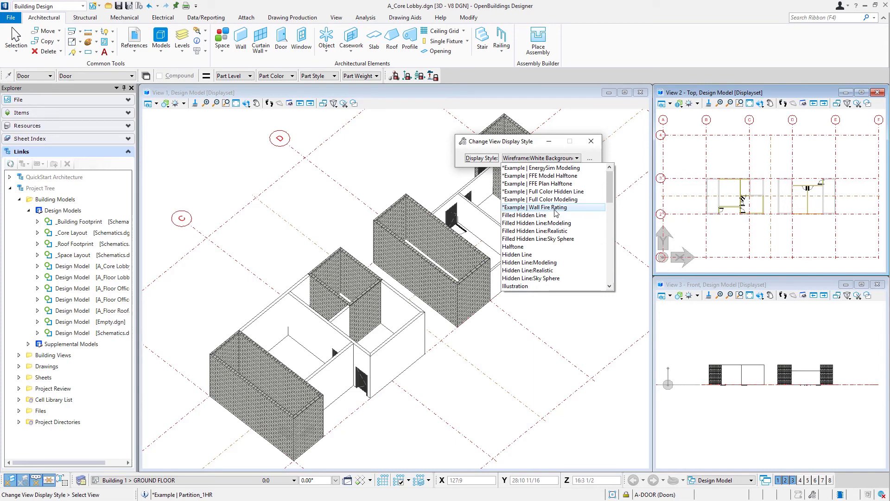
click(534, 207)
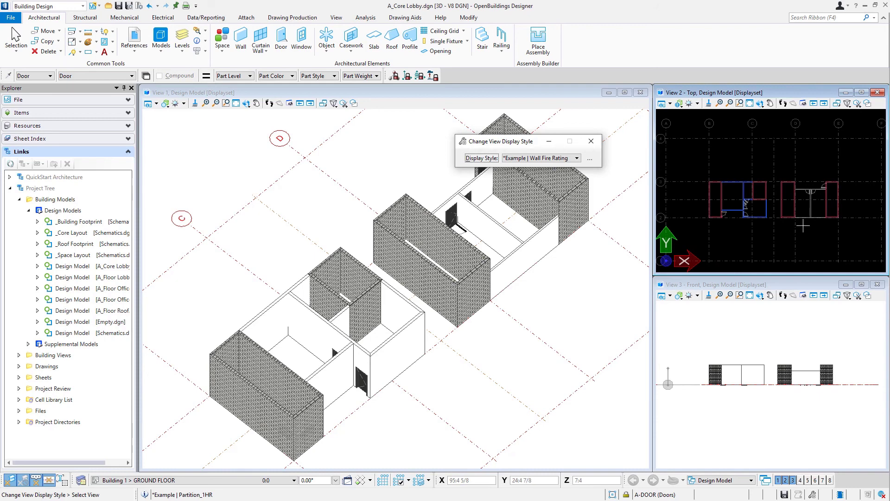
mouse_move(802, 236)
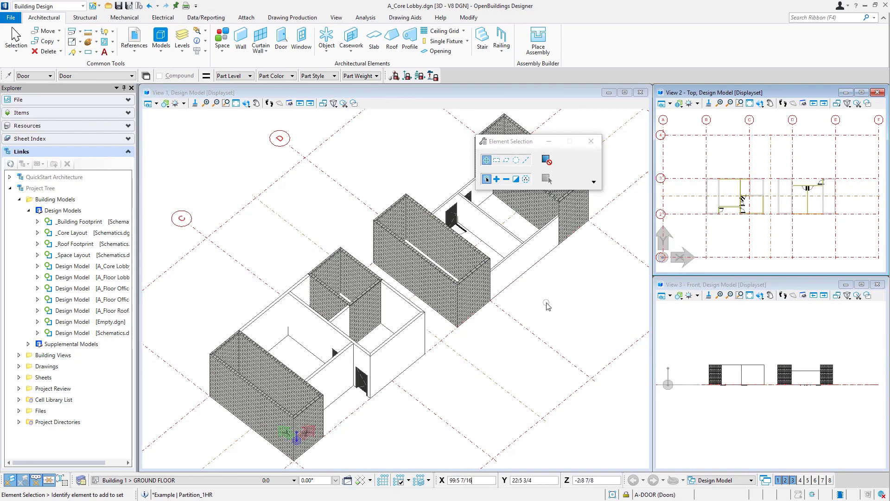
mouse_move(585, 316)
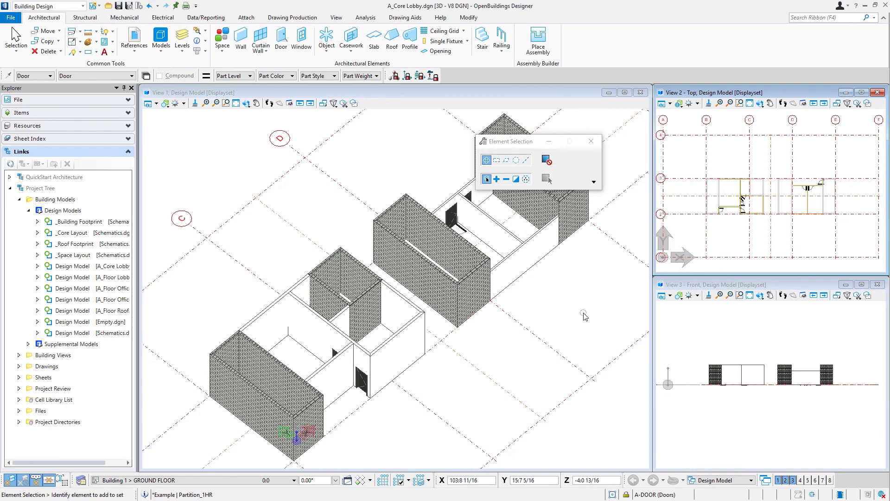